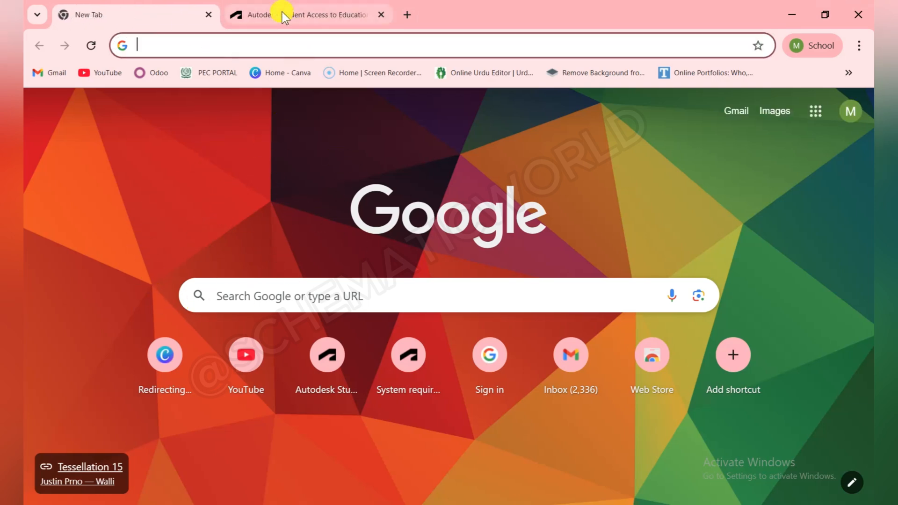
# Switch to the Autodesk Student Access to Education tab and scroll through the page.
pyautogui.click(309, 14)
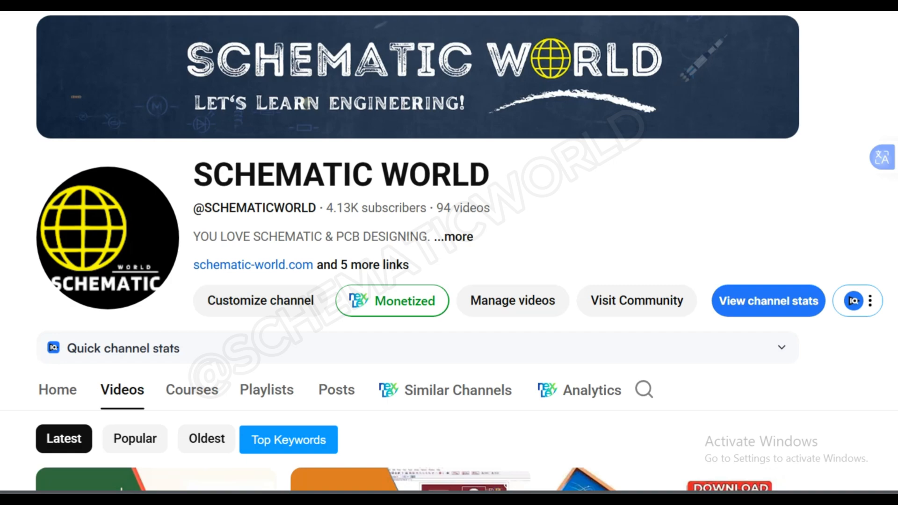
pyautogui.scroll(-3)
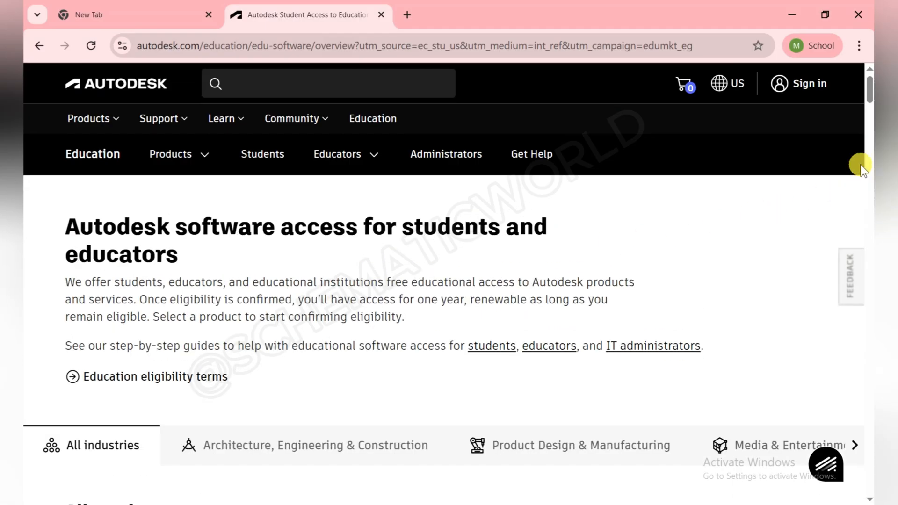
# Pick AutoCAD with the free Student plan and confirm the verification prompt.
pyautogui.scroll(-3)
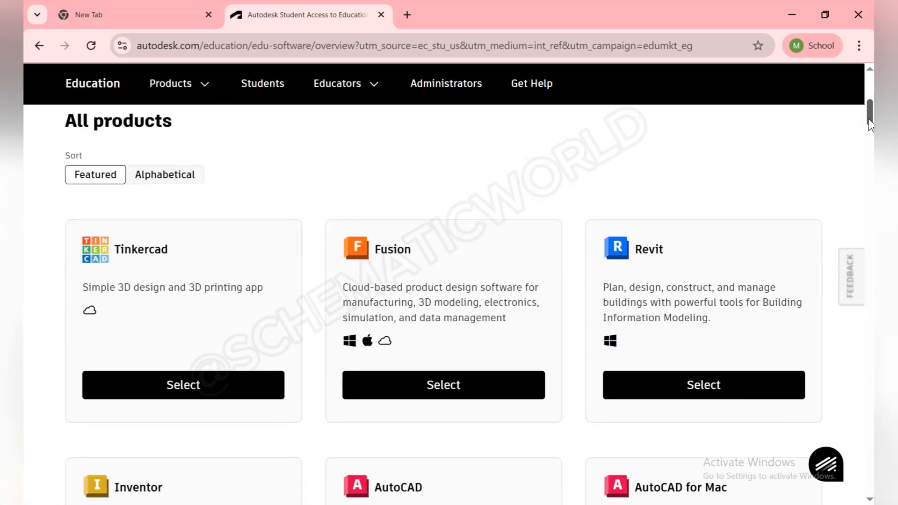
pyautogui.scroll(-3)
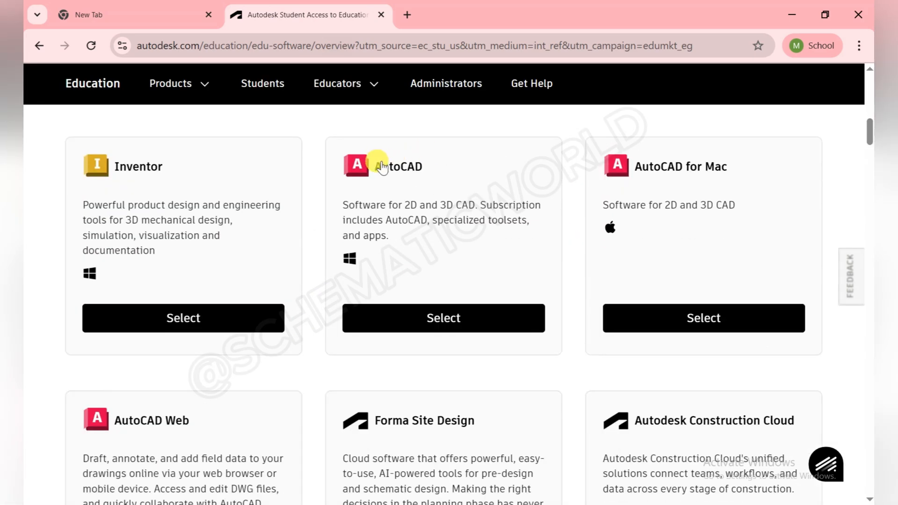
pyautogui.click(442, 318)
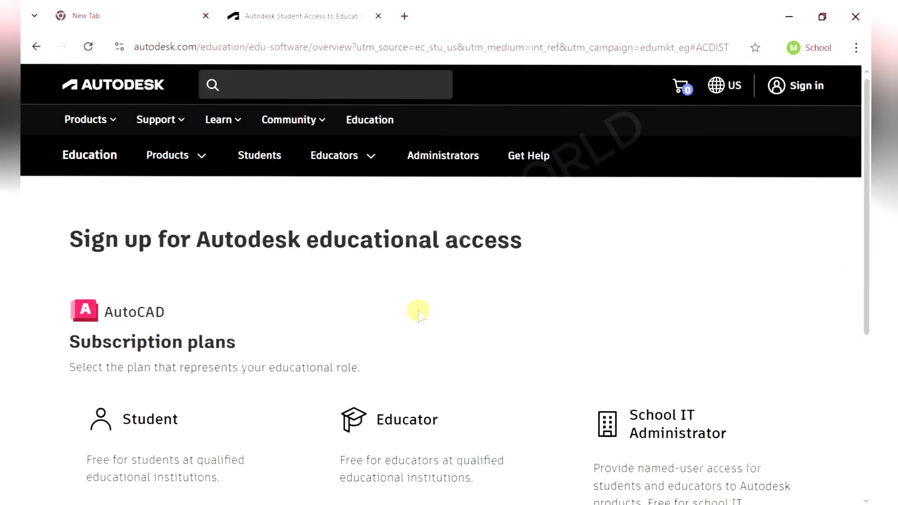
pyautogui.scroll(-3)
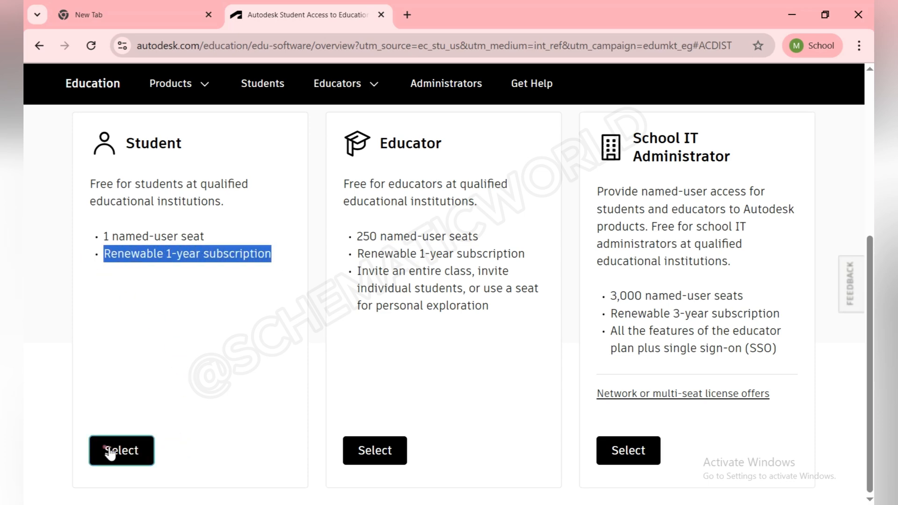
pyautogui.click(121, 450)
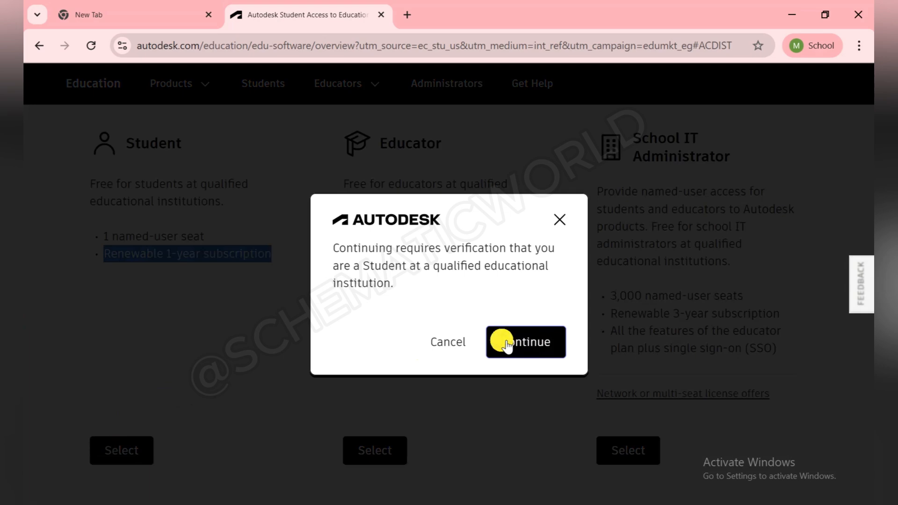
pyautogui.click(525, 342)
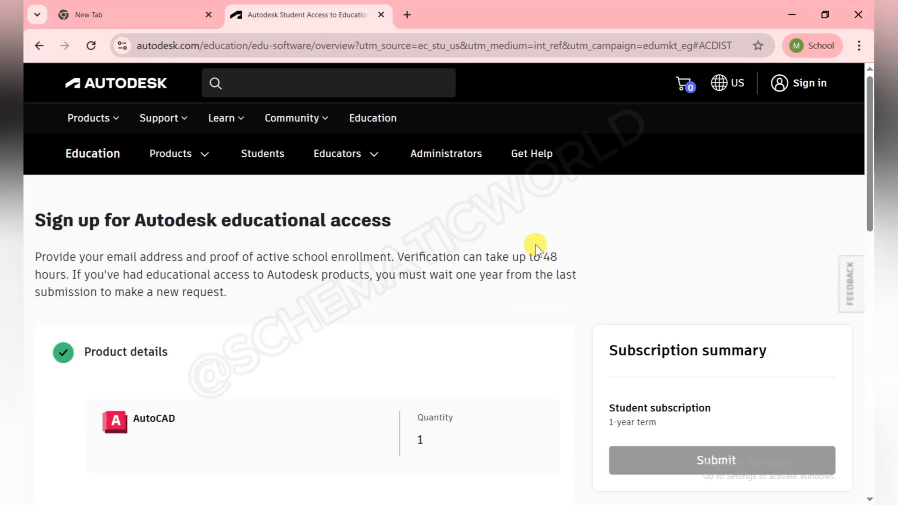
# Enter and confirm the account email address.
pyautogui.scroll(-3)
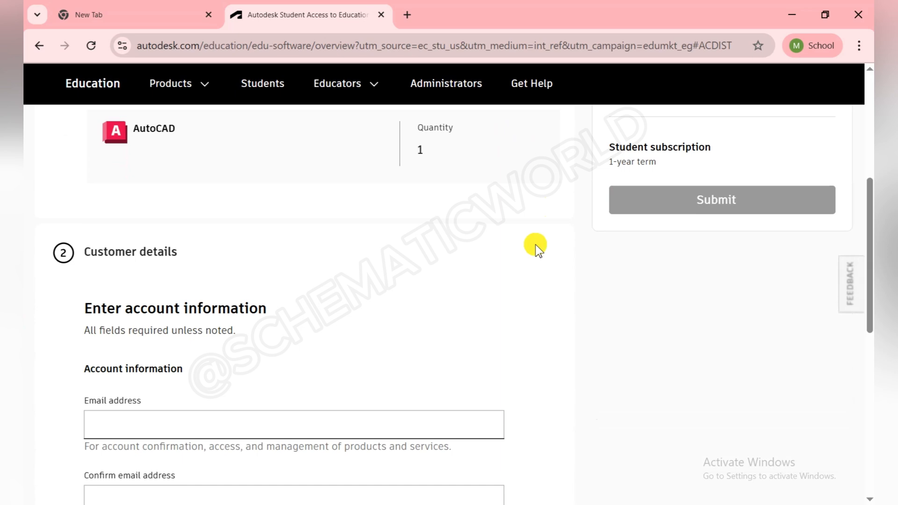
pyautogui.scroll(-3)
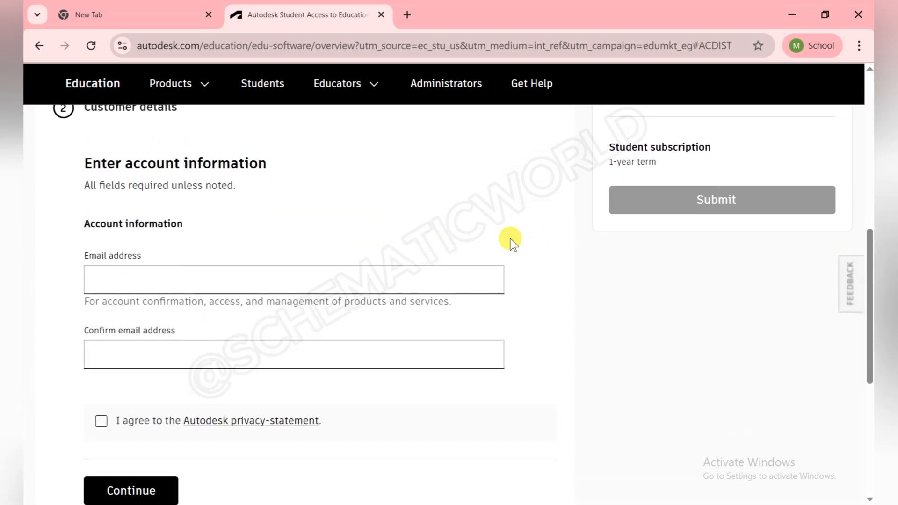
pyautogui.click(294, 280)
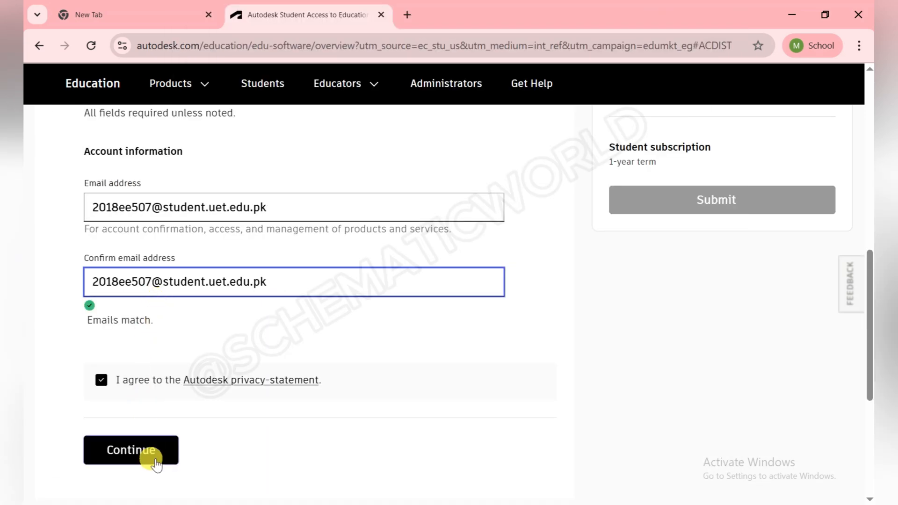
pyautogui.click(130, 450)
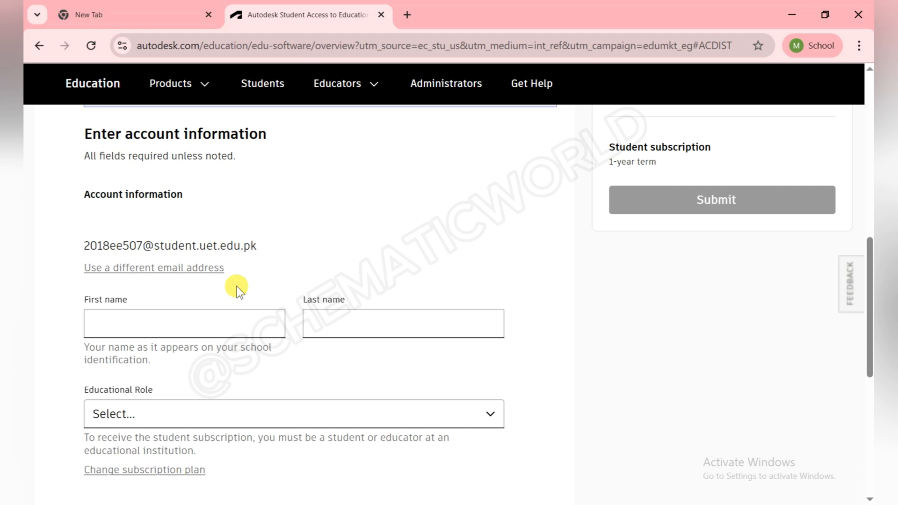
pyautogui.scroll(-3)
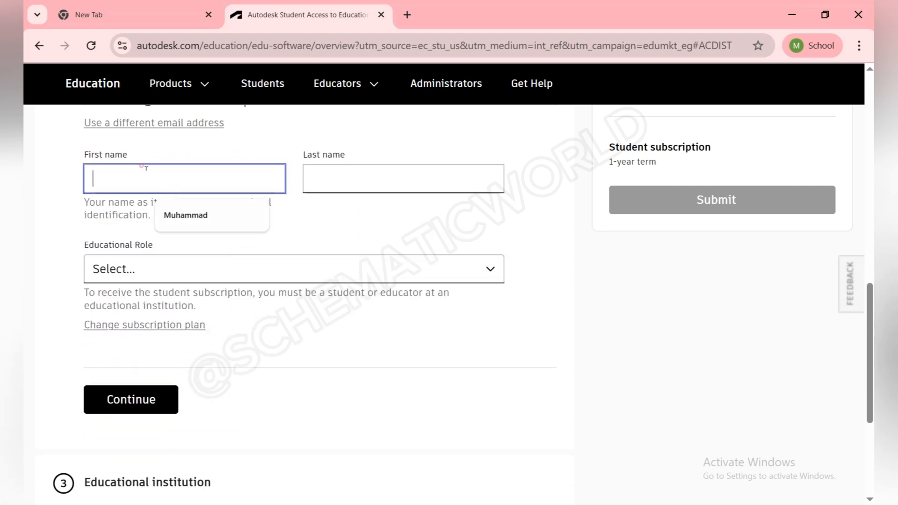
pyautogui.click(185, 215)
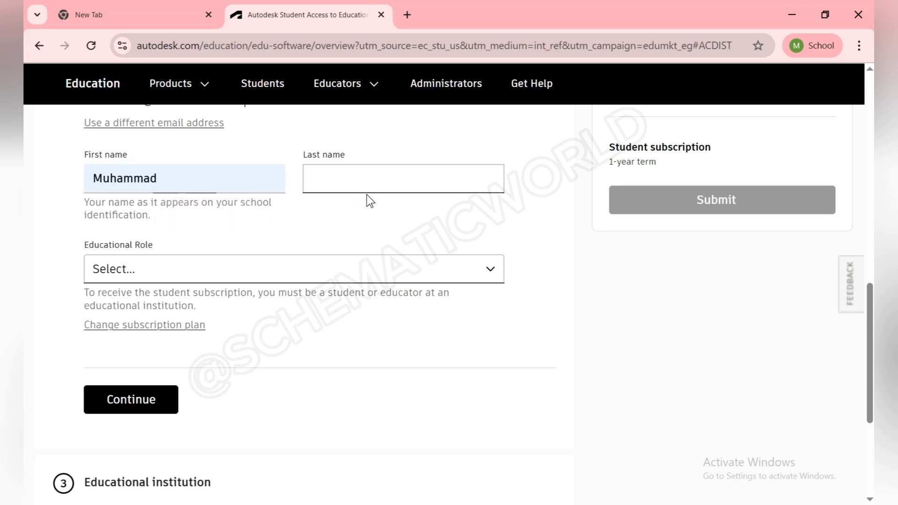
pyautogui.click(292, 269)
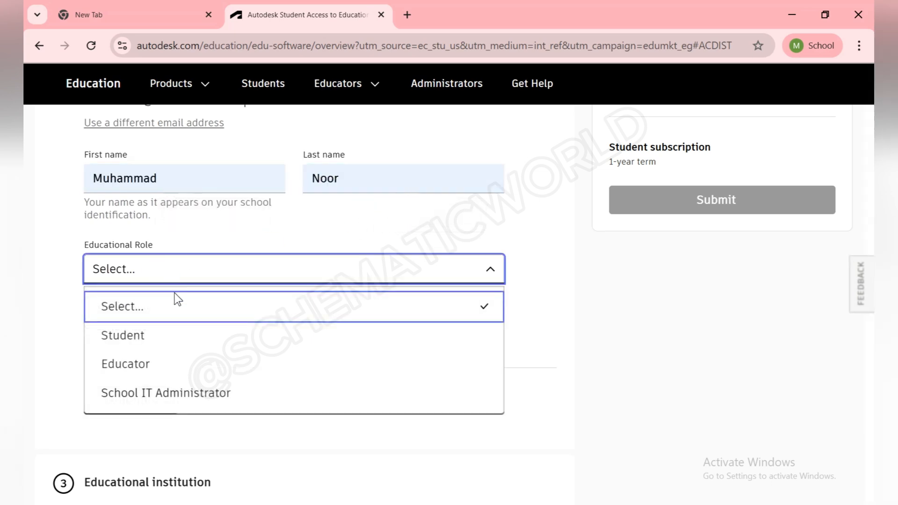
pyautogui.click(123, 335)
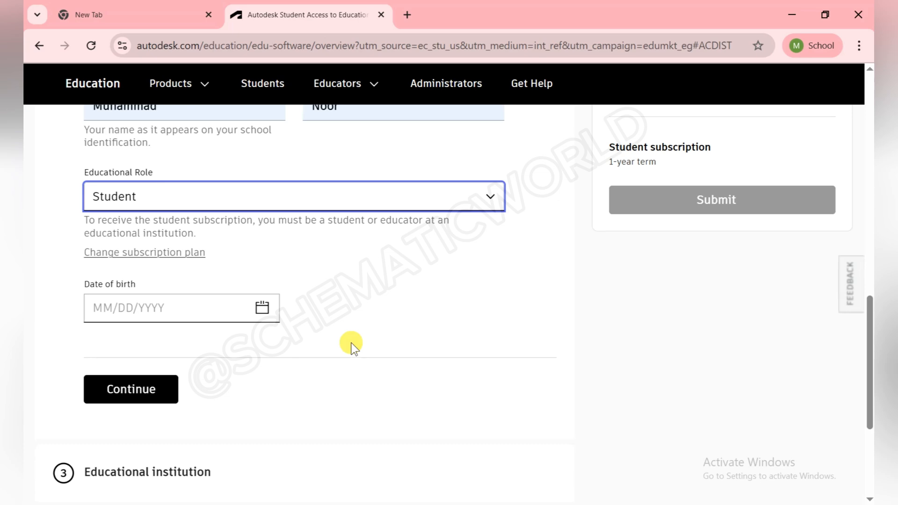
pyautogui.click(181, 308)
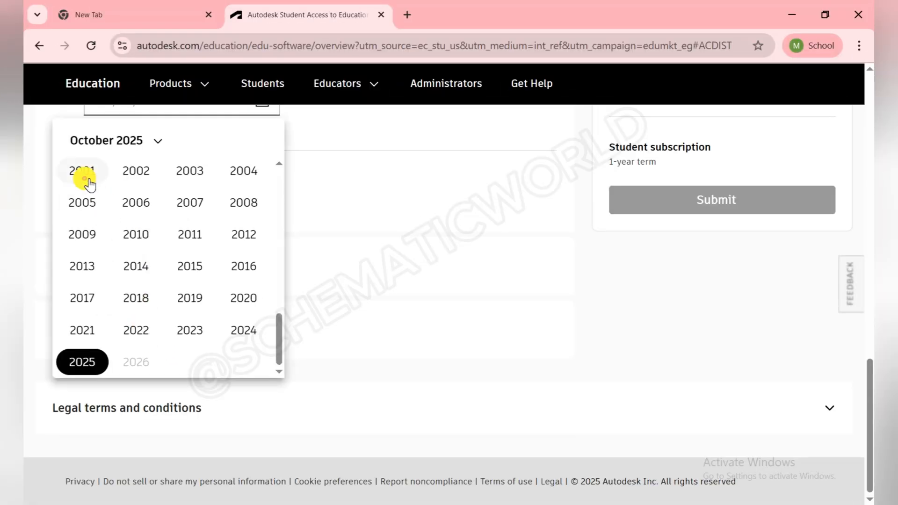
pyautogui.click(82, 170)
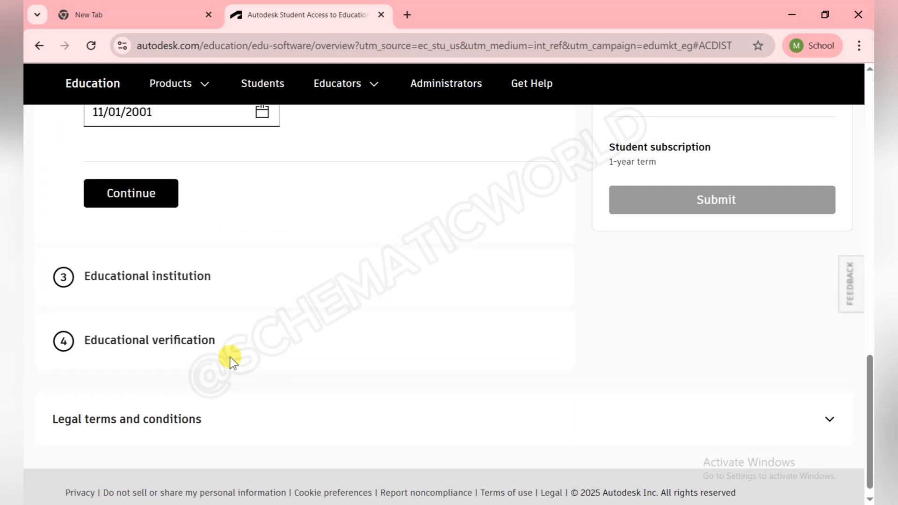
# Enter the school address: Pakistan, G.T. Road, Lahore, postal code 54890.
pyautogui.click(130, 193)
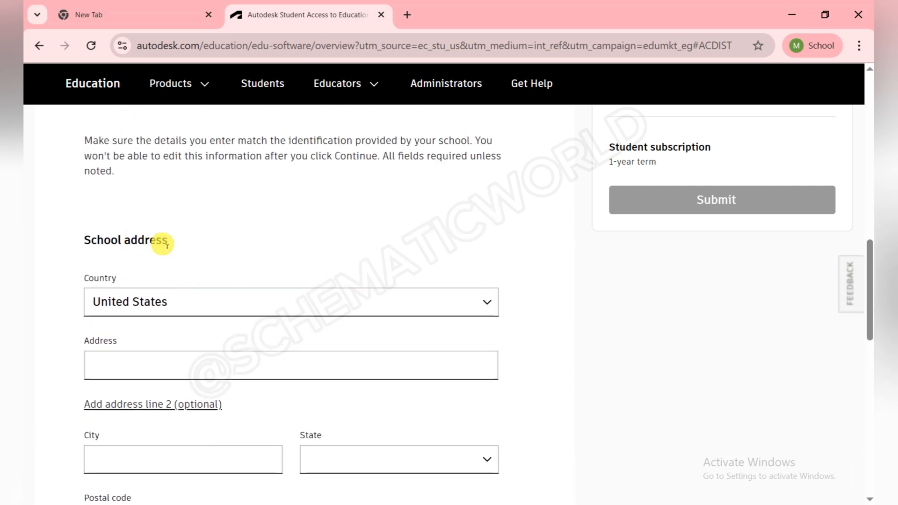
pyautogui.click(291, 302)
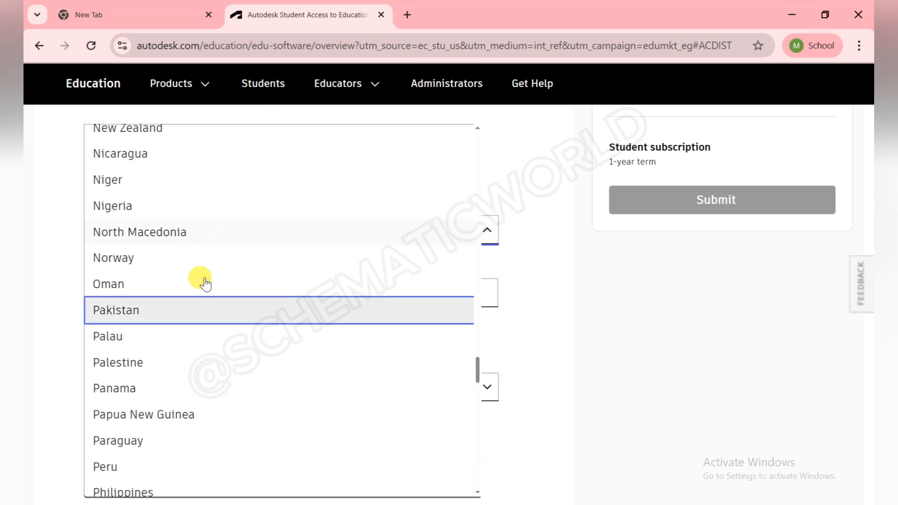
pyautogui.click(116, 310)
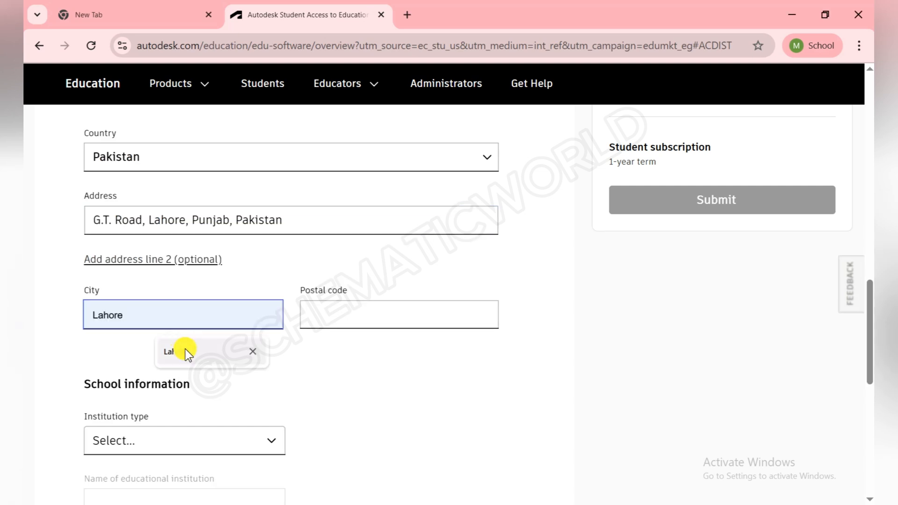
pyautogui.write('54890')
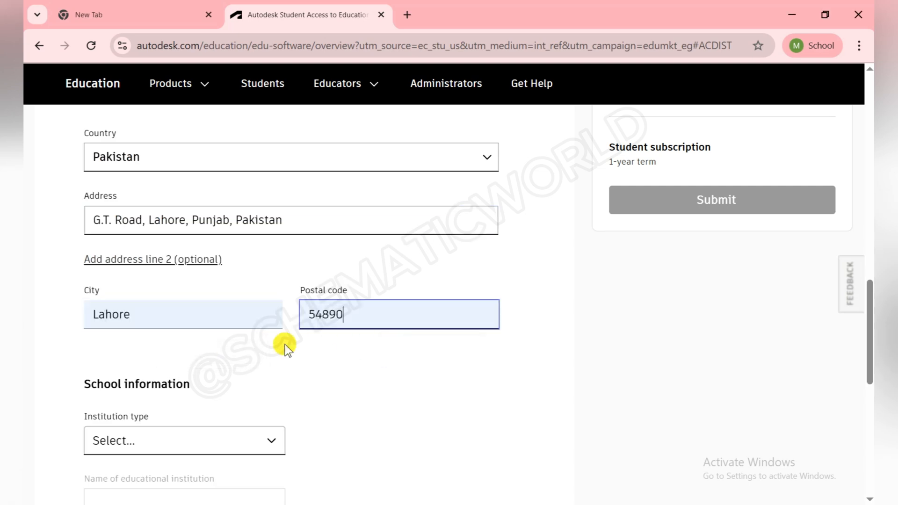
pyautogui.scroll(-3)
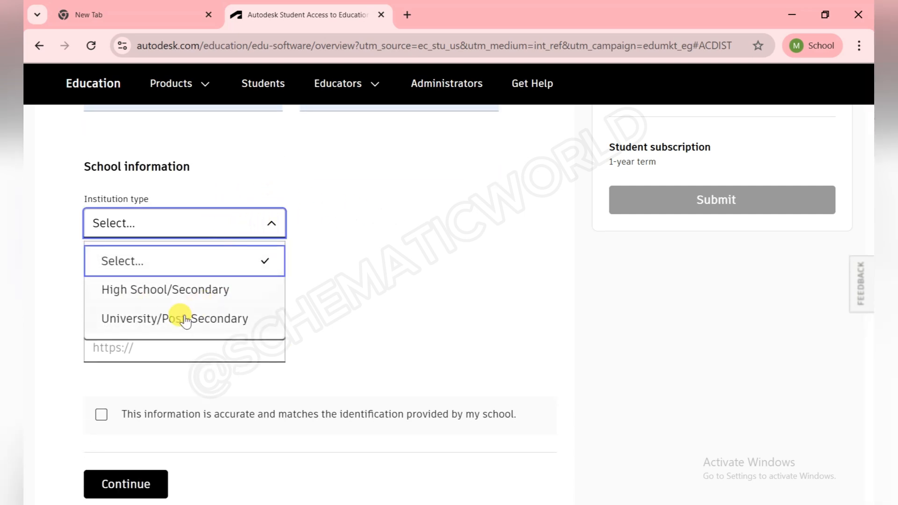
# Enter University of Engineering & Technology, Lahore, its website, and graduation date 01/2026.
pyautogui.click(174, 319)
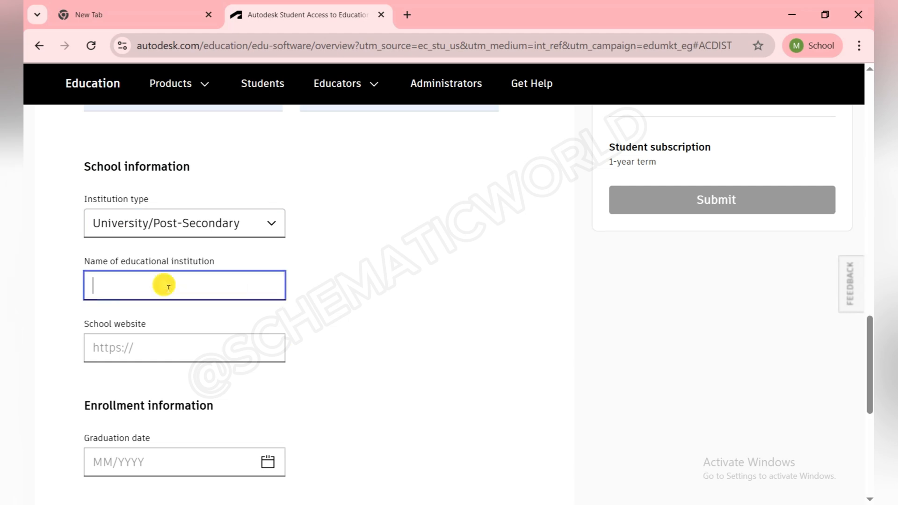
pyautogui.write('Uet')
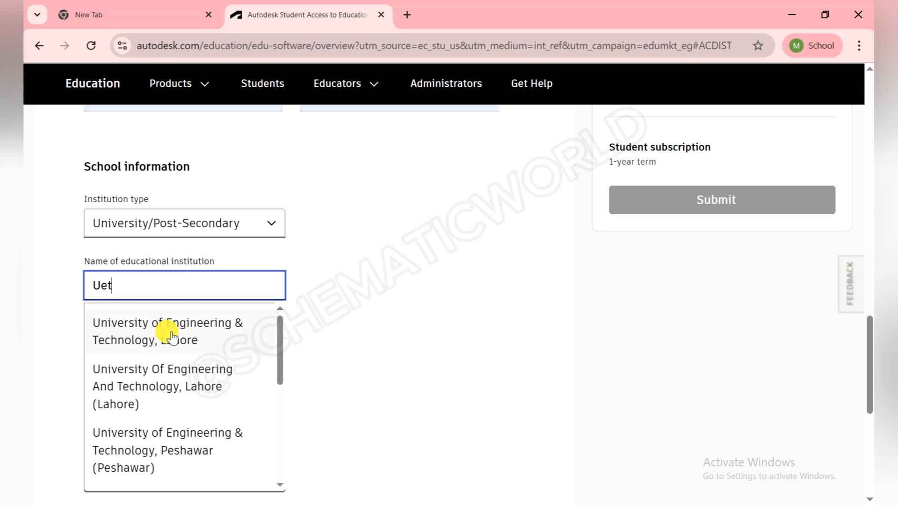
pyautogui.click(166, 331)
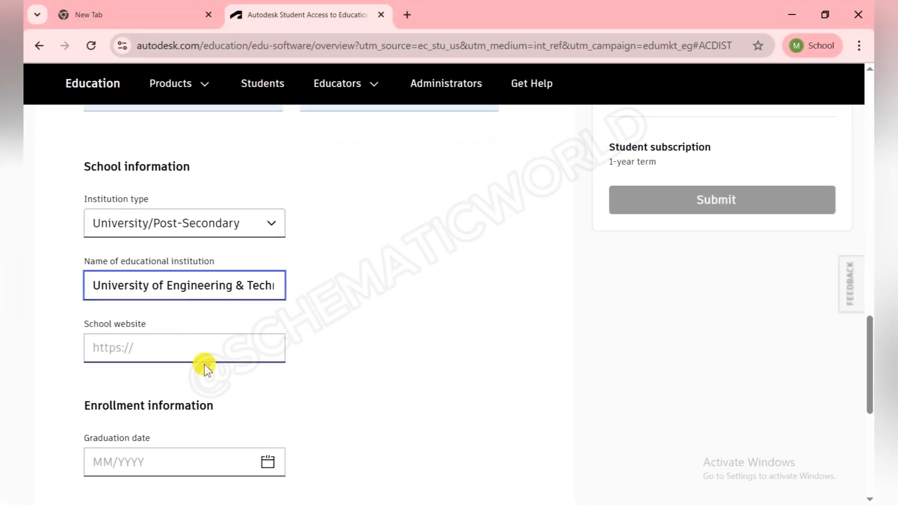
pyautogui.write('https://www.uet.edu.pk/home/')
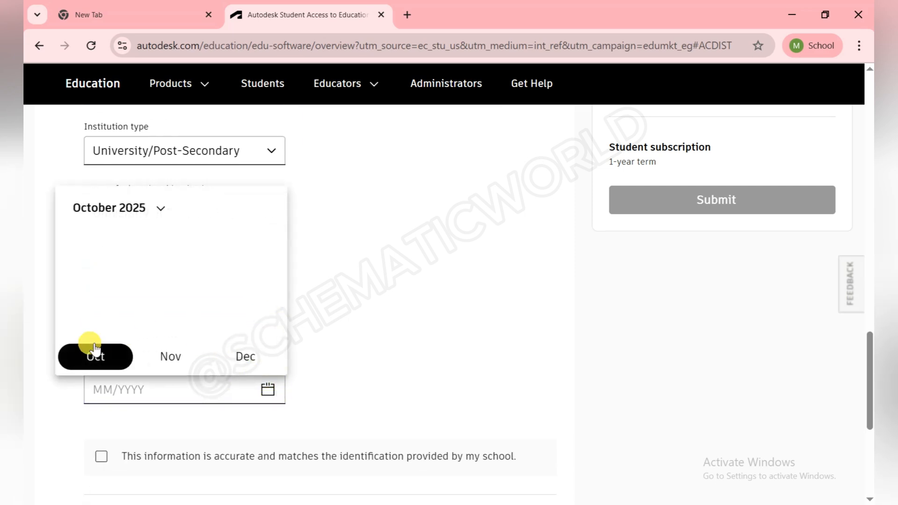
pyautogui.click(109, 207)
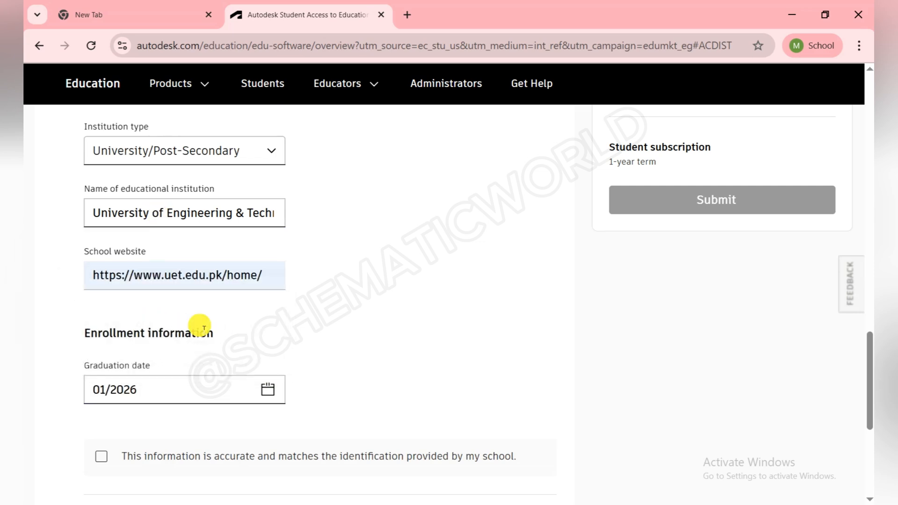
# Confirm the school details are accurate, submit them, and decline saving the address.
pyautogui.scroll(-3)
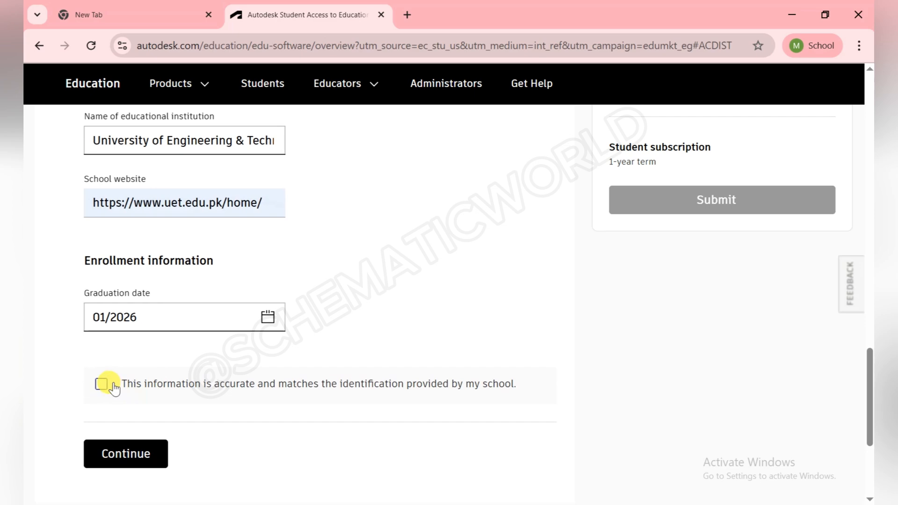
pyautogui.click(101, 383)
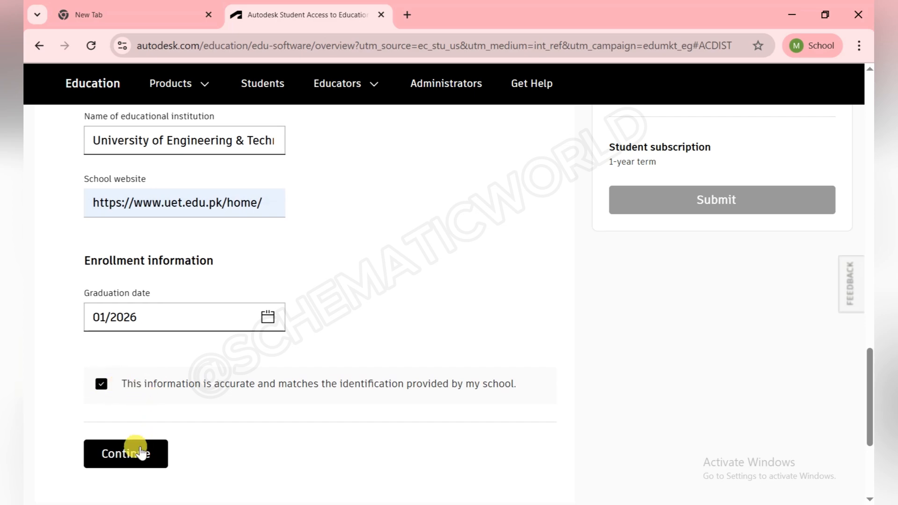
pyautogui.click(126, 454)
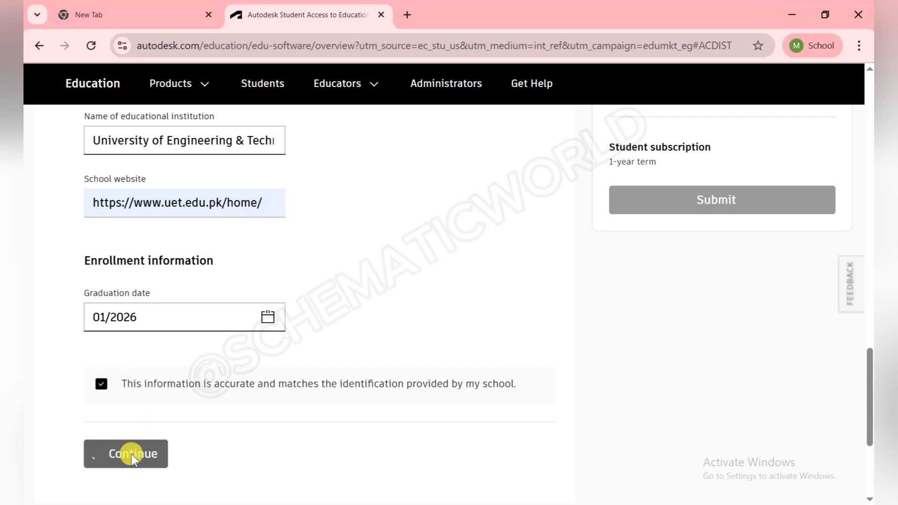
pyautogui.click(126, 453)
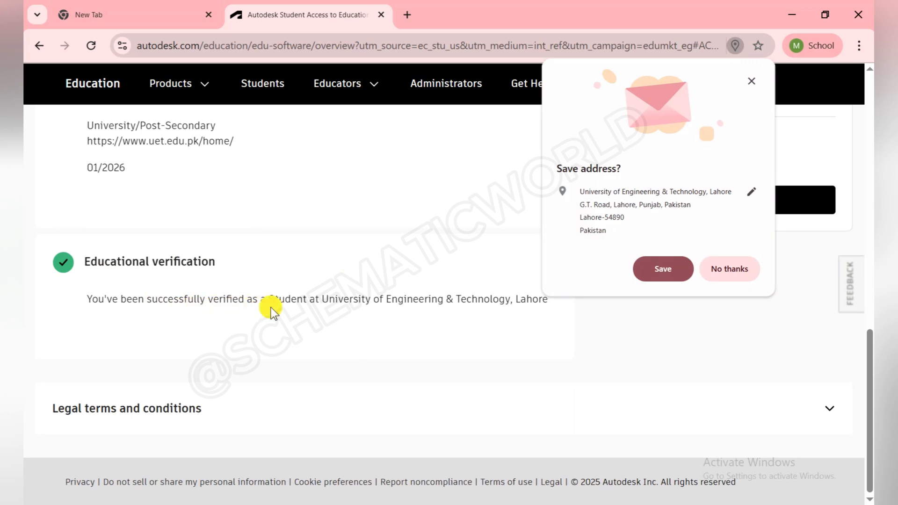
pyautogui.click(729, 268)
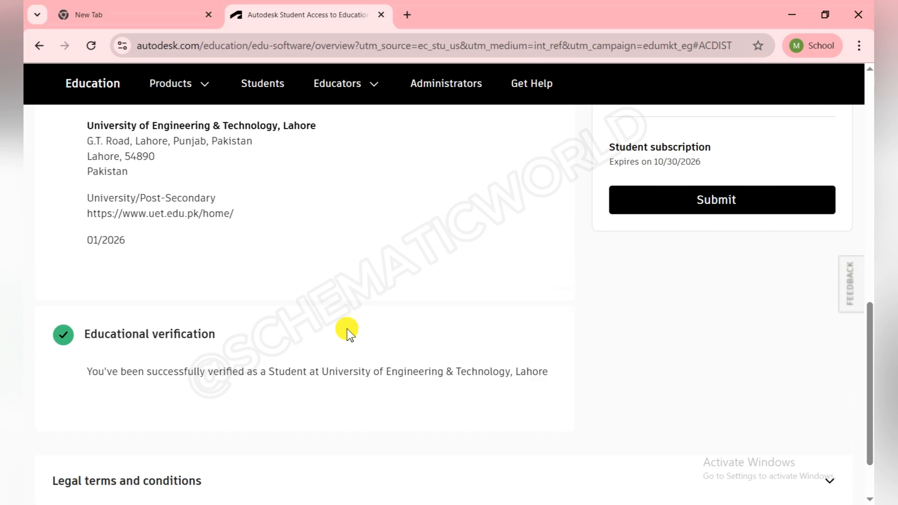
pyautogui.scroll(3)
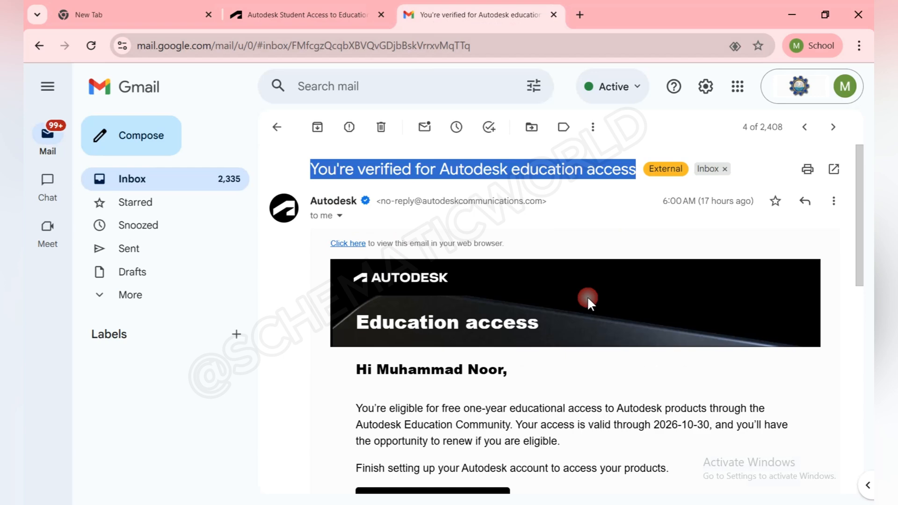
# Follow the 'Complete account setup' link in the 'You're verified' email.
pyautogui.scroll(-3)
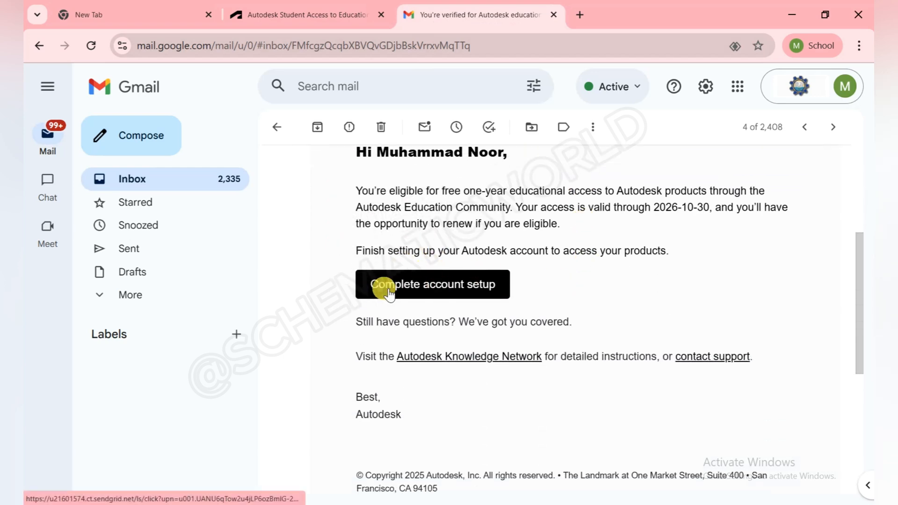
pyautogui.click(432, 284)
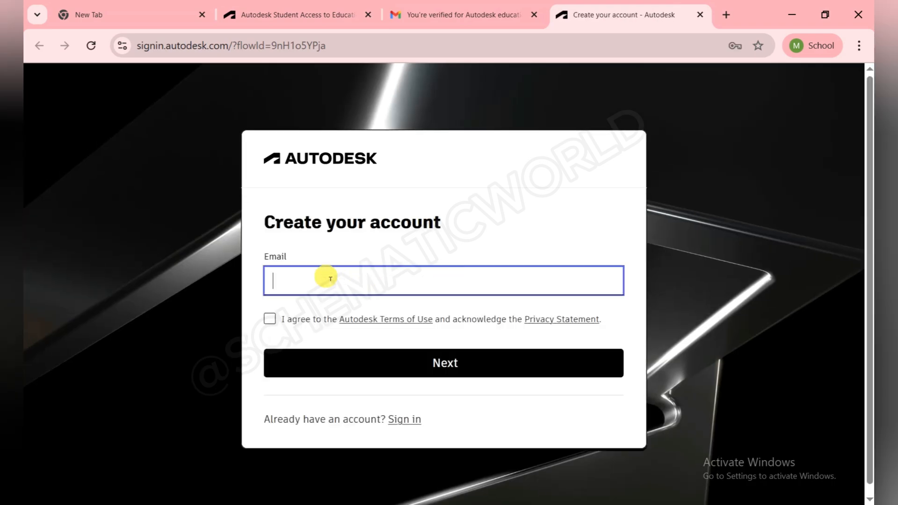
pyautogui.moveTo(444, 363)
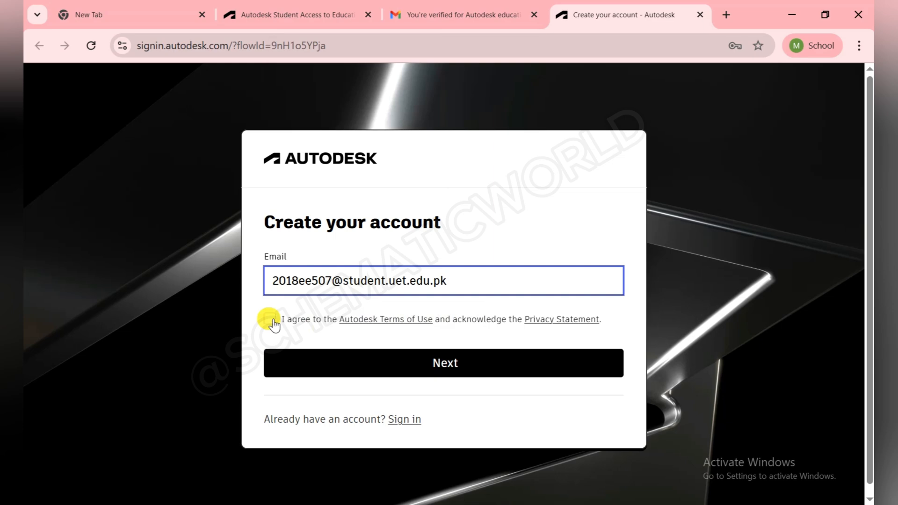
# Accept the Terms of Use on the Autodesk account creation page.
pyautogui.click(444, 362)
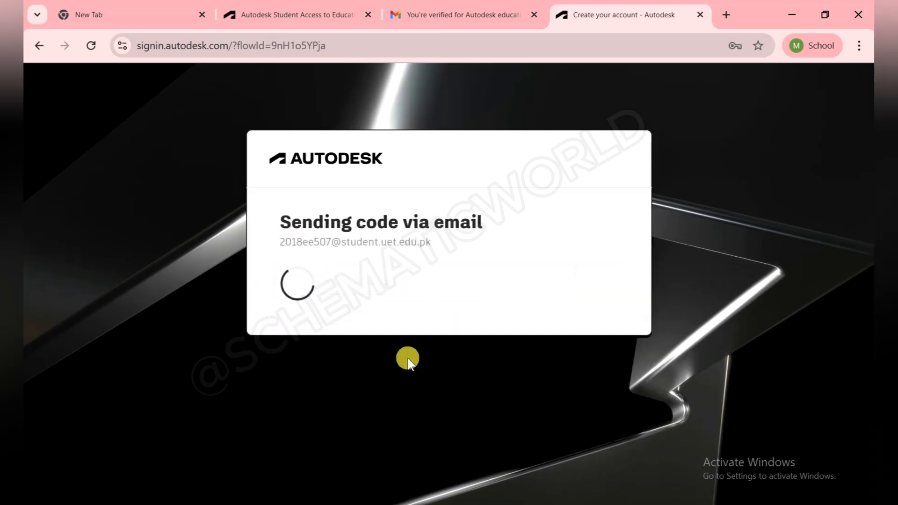
pyautogui.moveTo(367, 301)
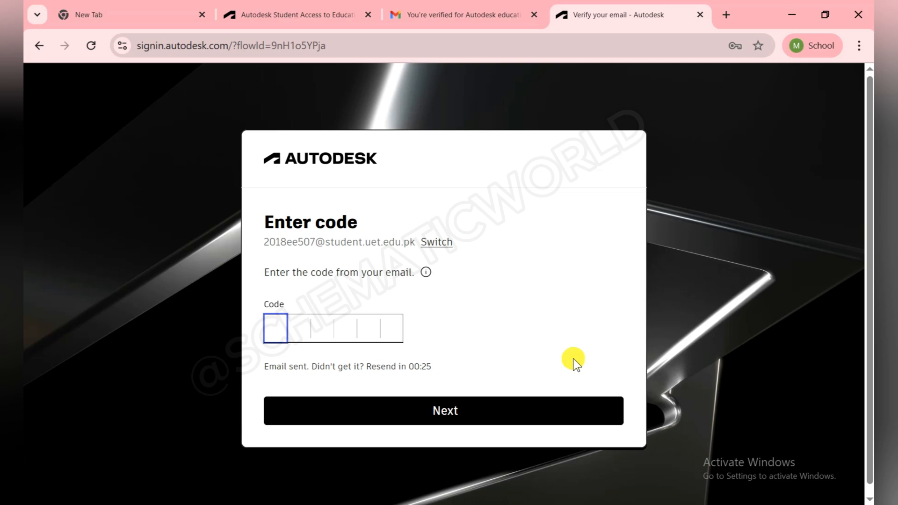
pyautogui.moveTo(323, 14)
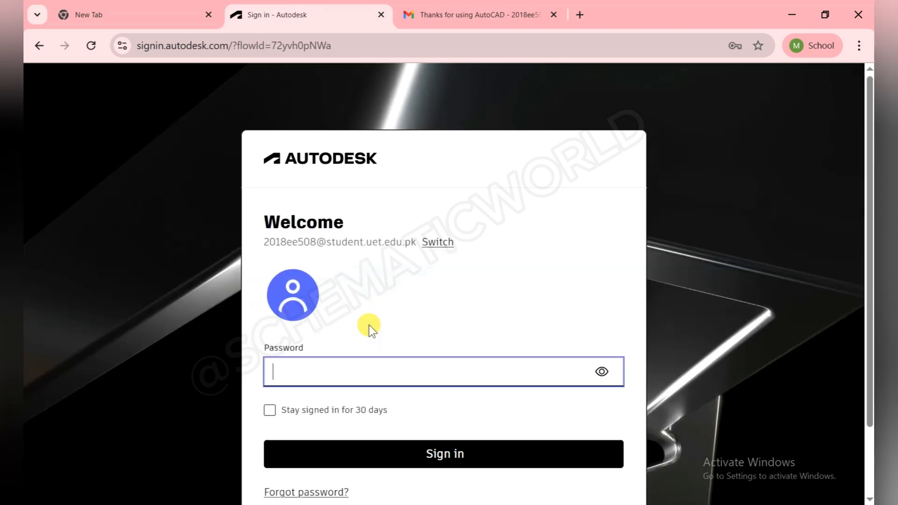
# Sign in with the saved password and submit the AutoCAD Student subscription.
pyautogui.click(444, 371)
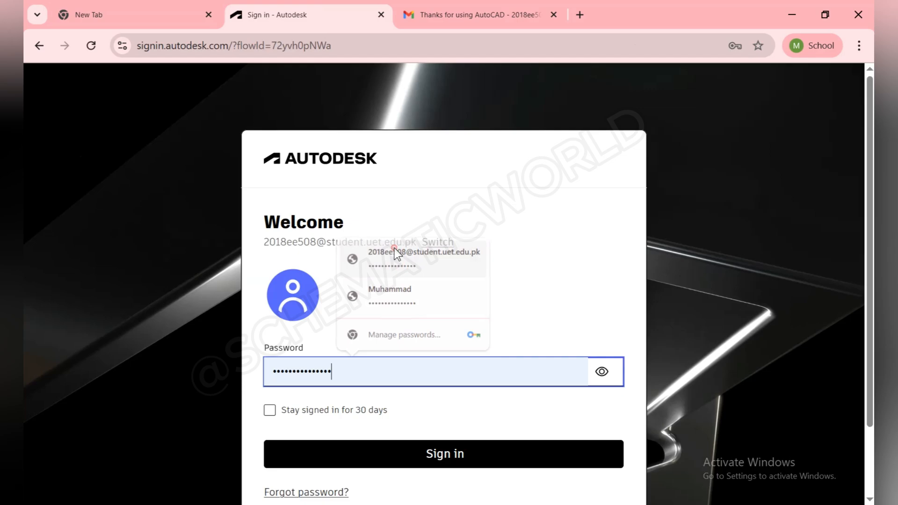
pyautogui.click(443, 453)
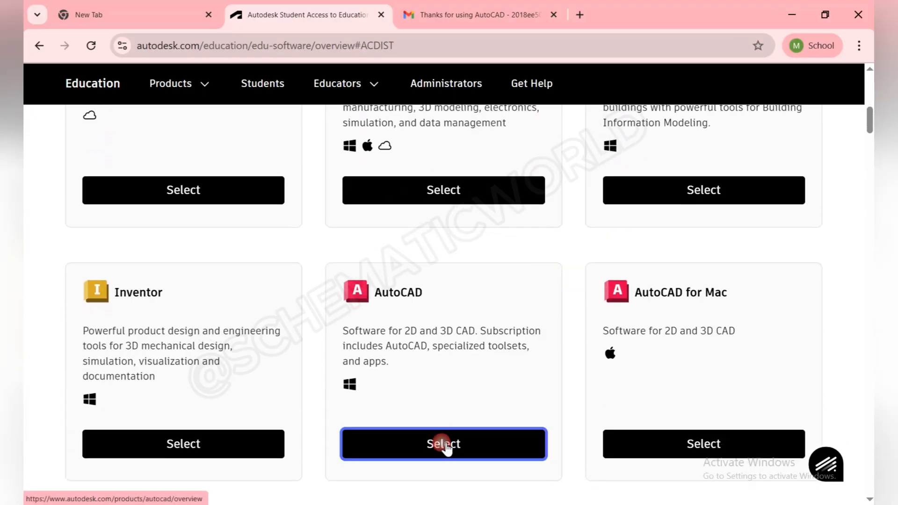
pyautogui.click(443, 444)
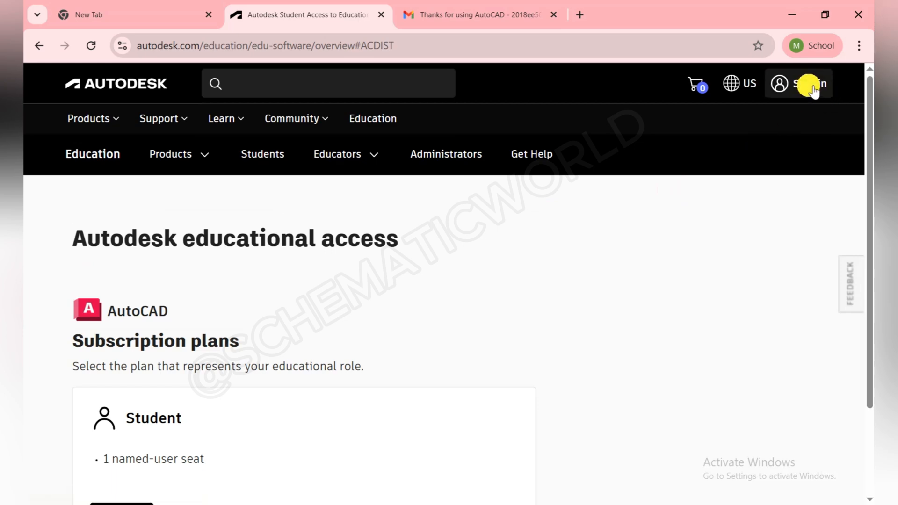
pyautogui.scroll(-3)
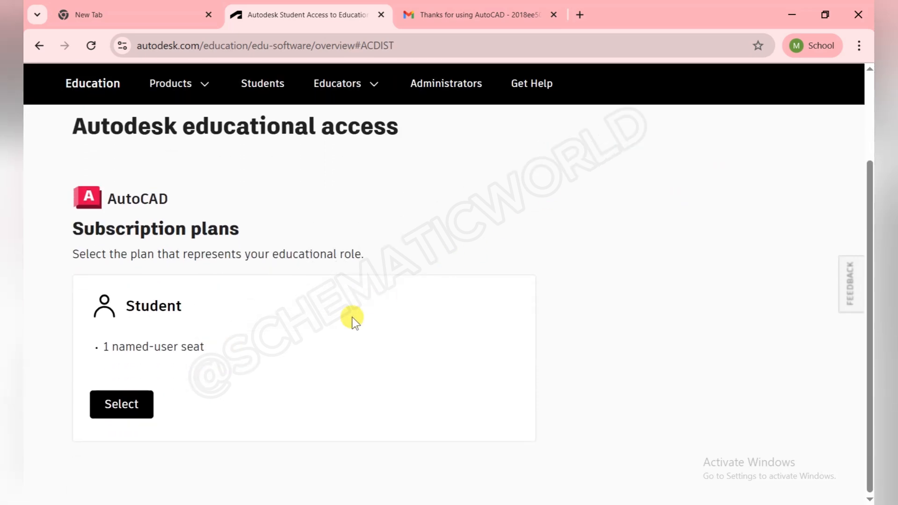
pyautogui.click(121, 404)
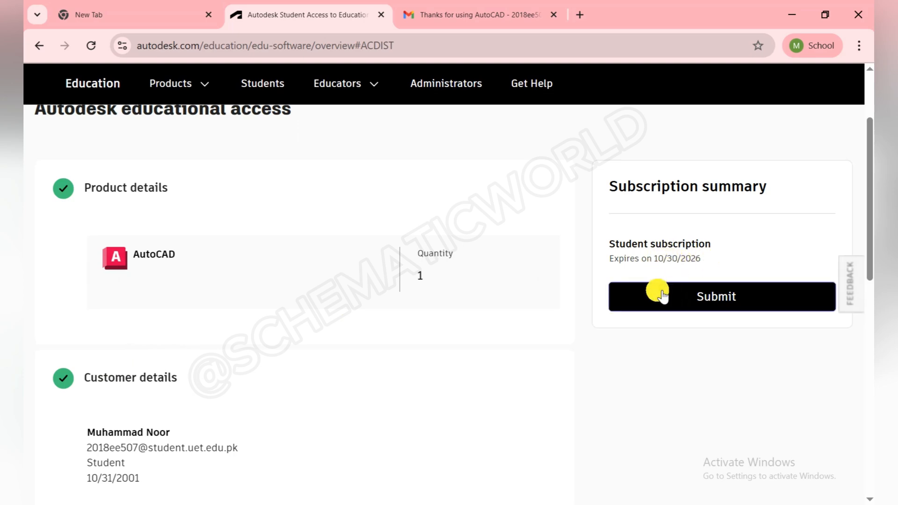
pyautogui.click(475, 15)
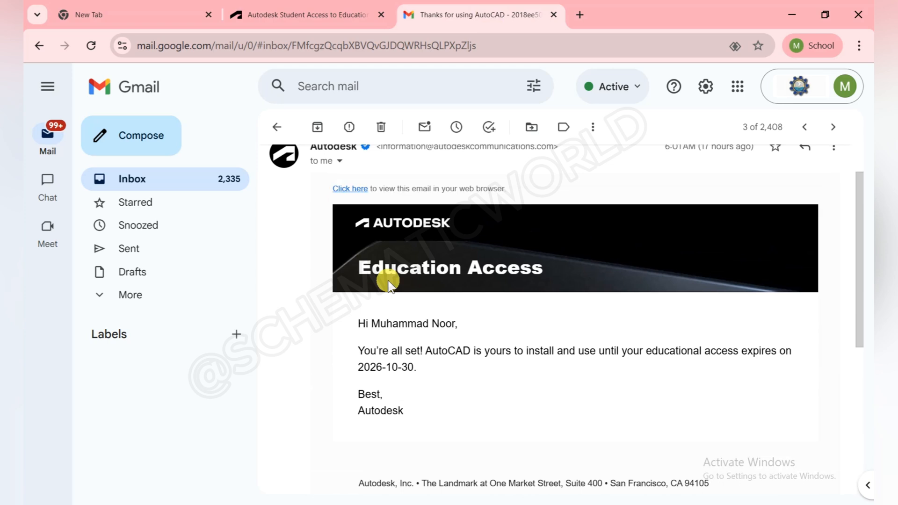
pyautogui.moveTo(348, 356)
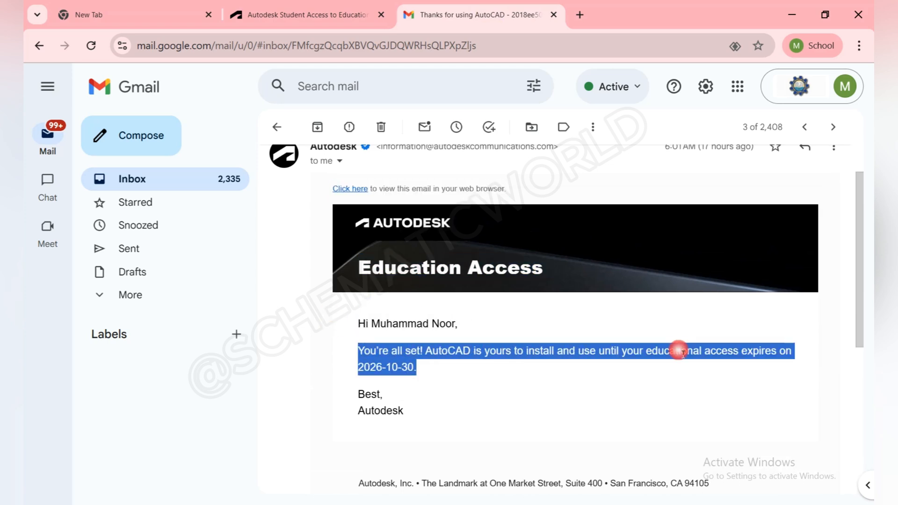
pyautogui.moveTo(289, 14)
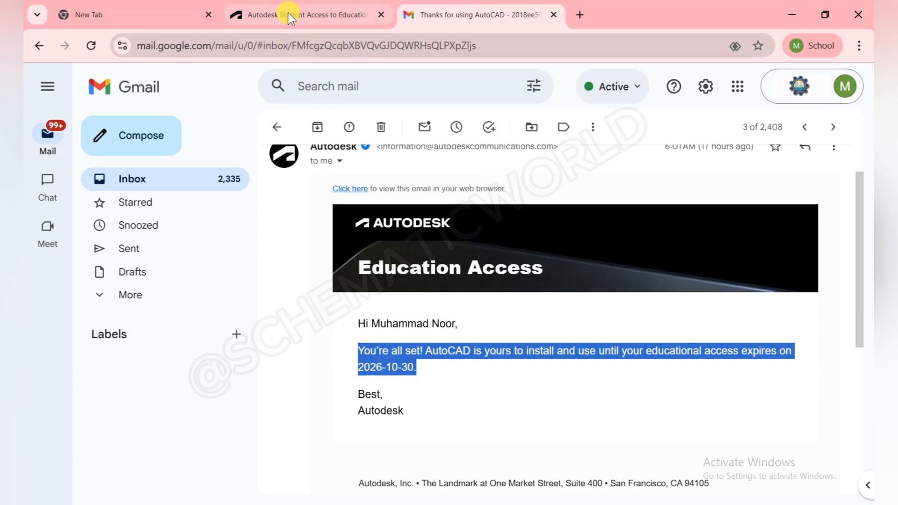
# Return from Gmail to the Autodesk educational access 'Thank you' tab.
pyautogui.click(307, 15)
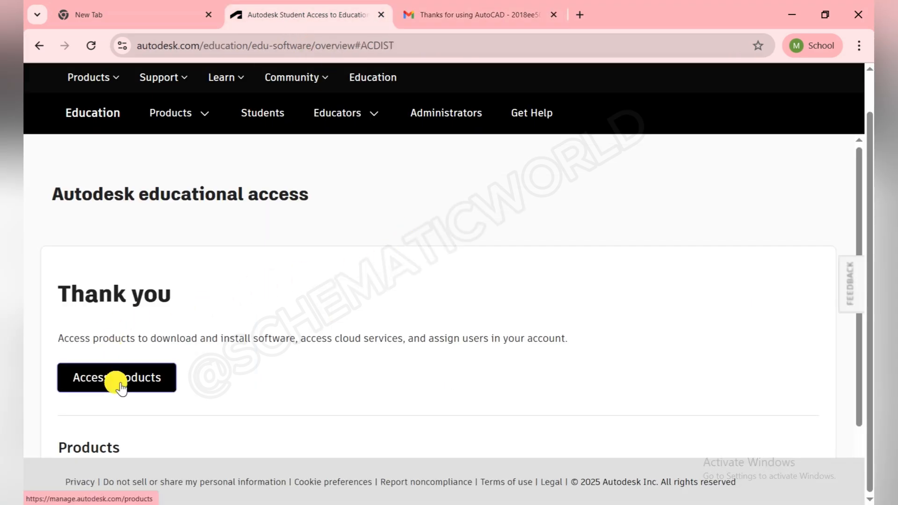
# Download the AutoCAD Electrical 2026 Win 64 English installer after accepting the terms.
pyautogui.click(117, 377)
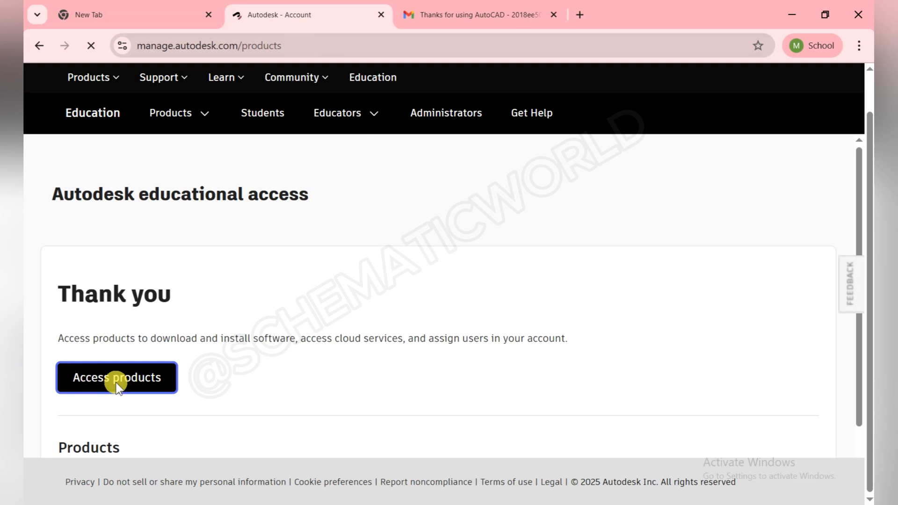
pyautogui.click(116, 378)
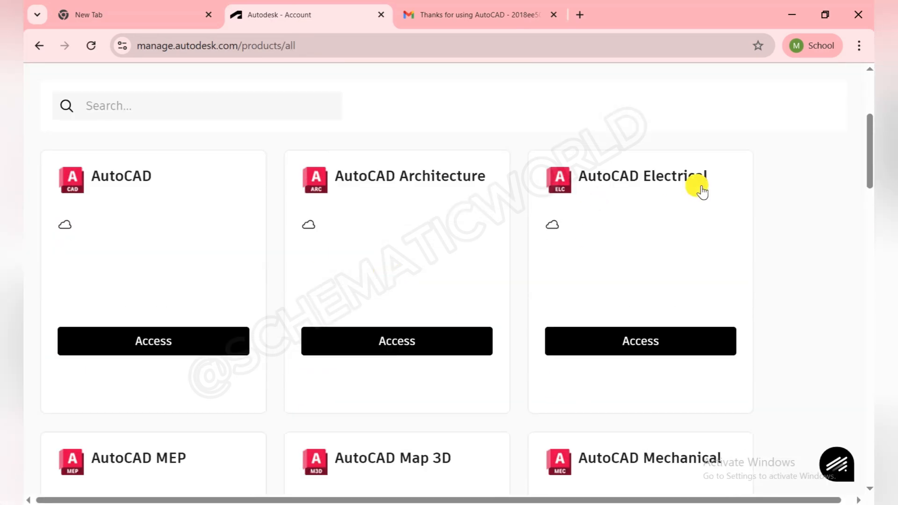
pyautogui.click(569, 308)
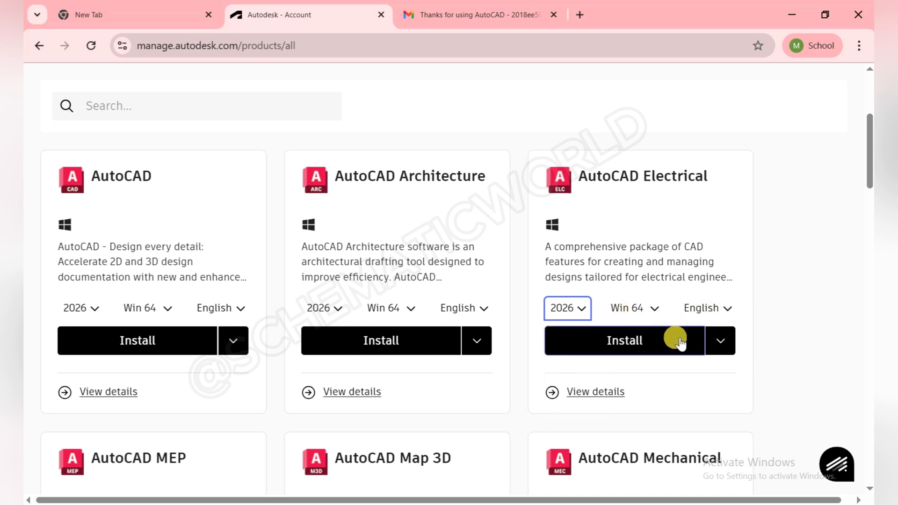
pyautogui.click(720, 340)
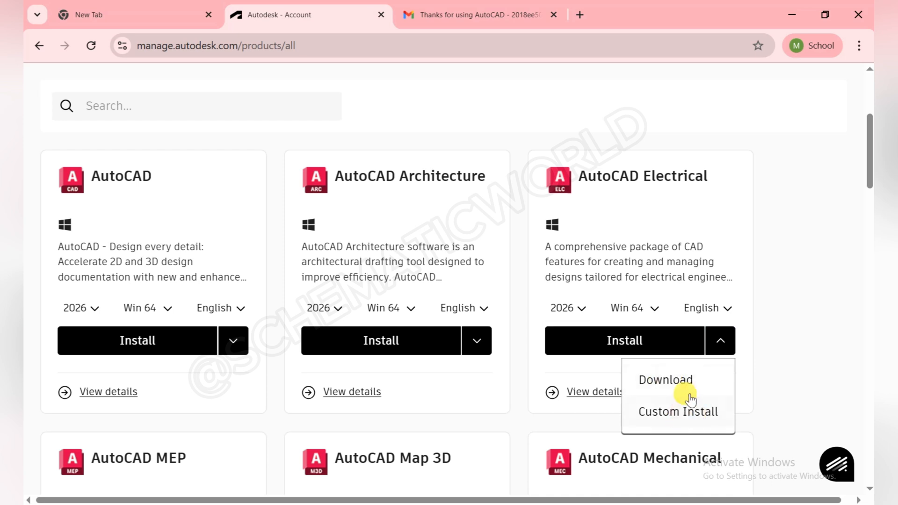
pyautogui.click(623, 340)
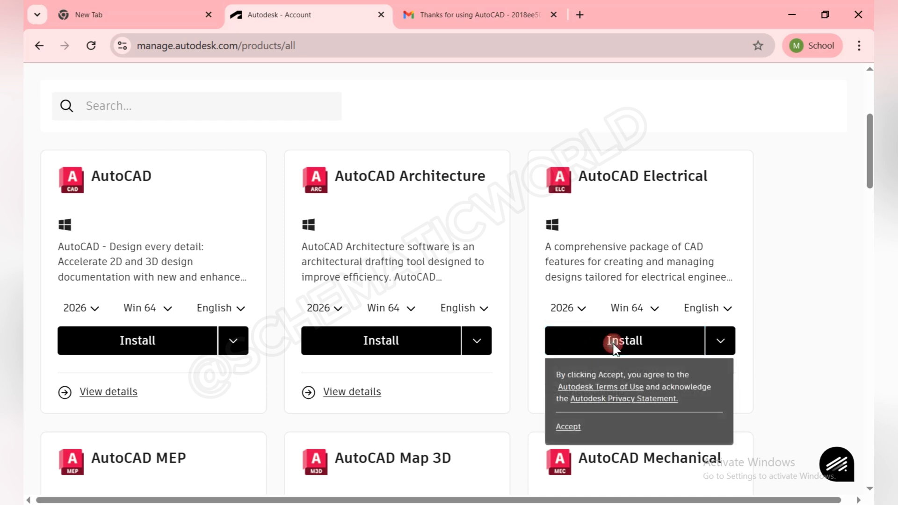
pyautogui.click(567, 426)
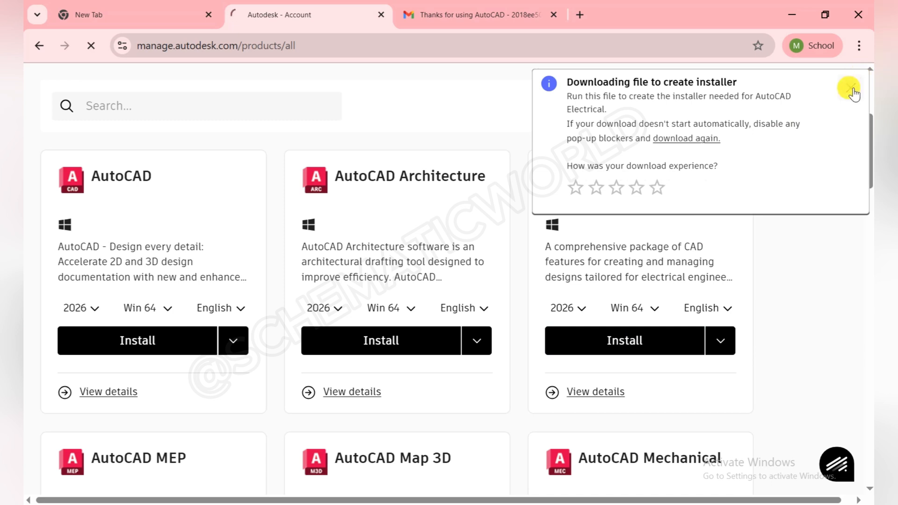
pyautogui.click(765, 45)
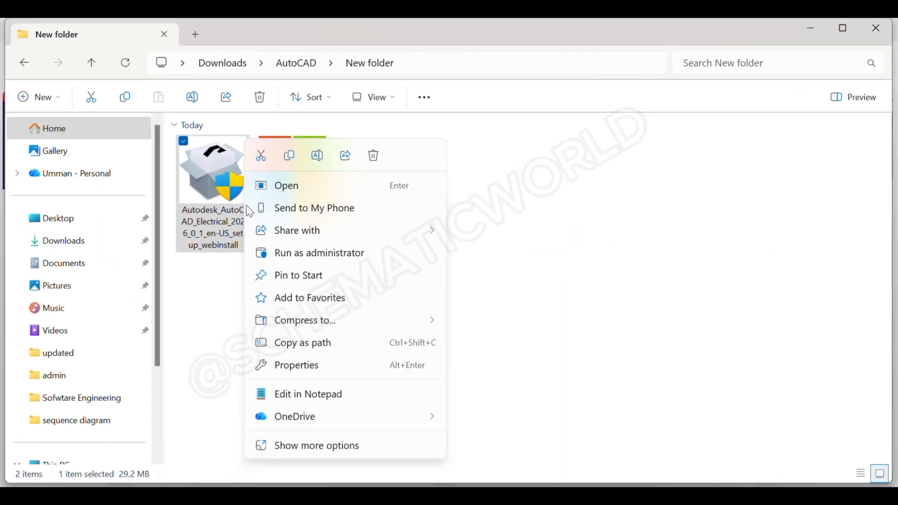
pyautogui.moveTo(292, 189)
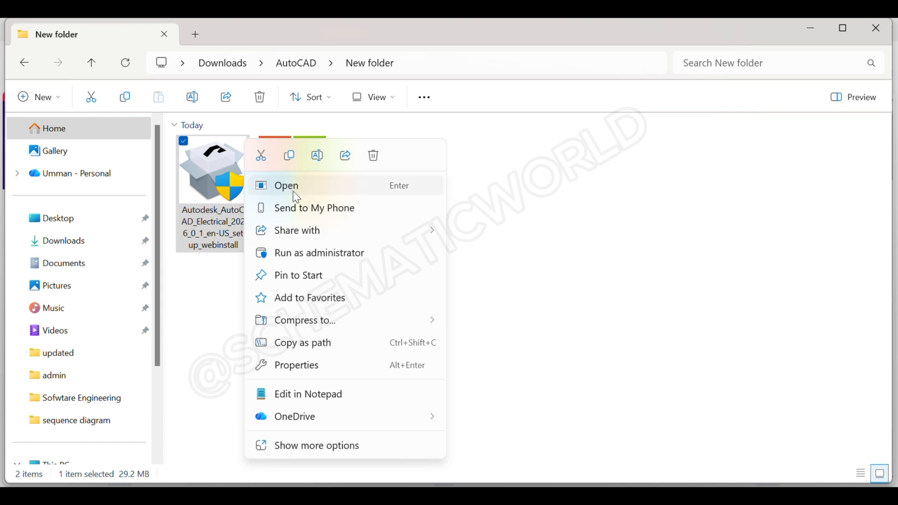
# Run the AutoCAD Electrical 2026 setup file from Downloads > AutoCAD > New folder.
pyautogui.click(286, 185)
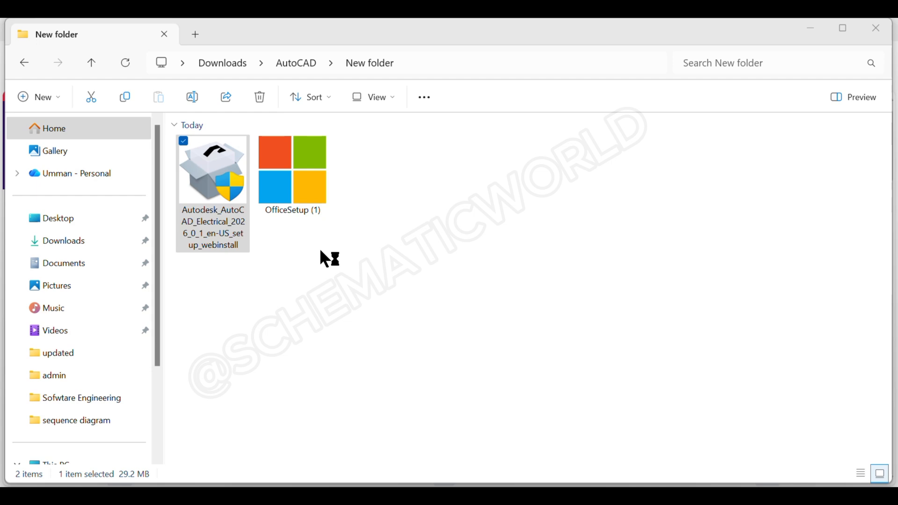
pyautogui.doubleClick(213, 168)
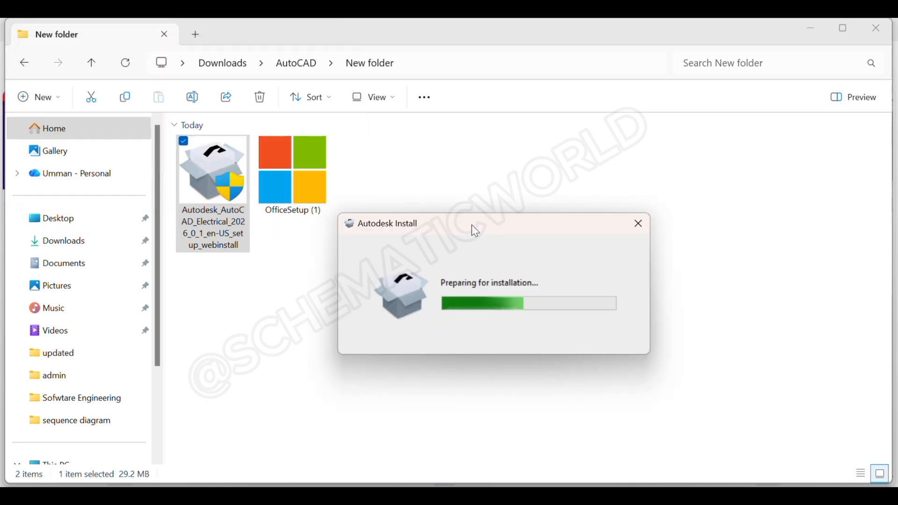
pyautogui.click(638, 224)
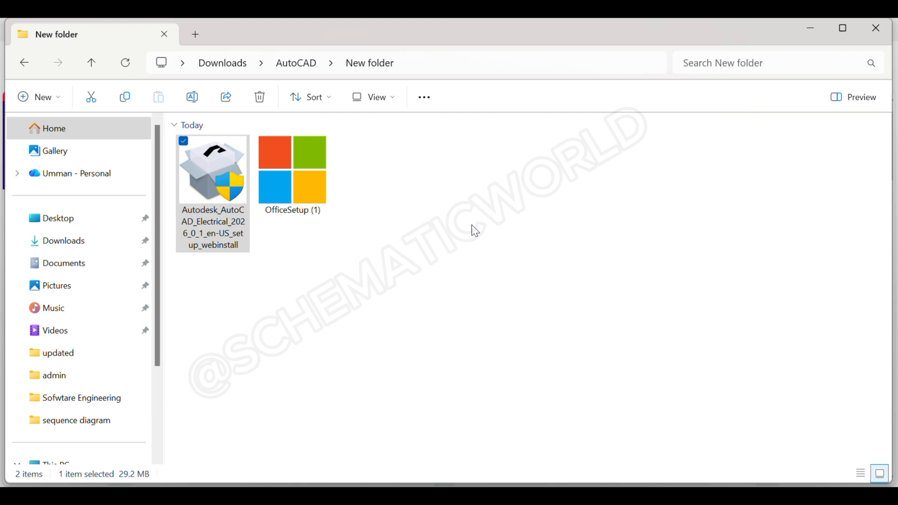
pyautogui.doubleClick(212, 168)
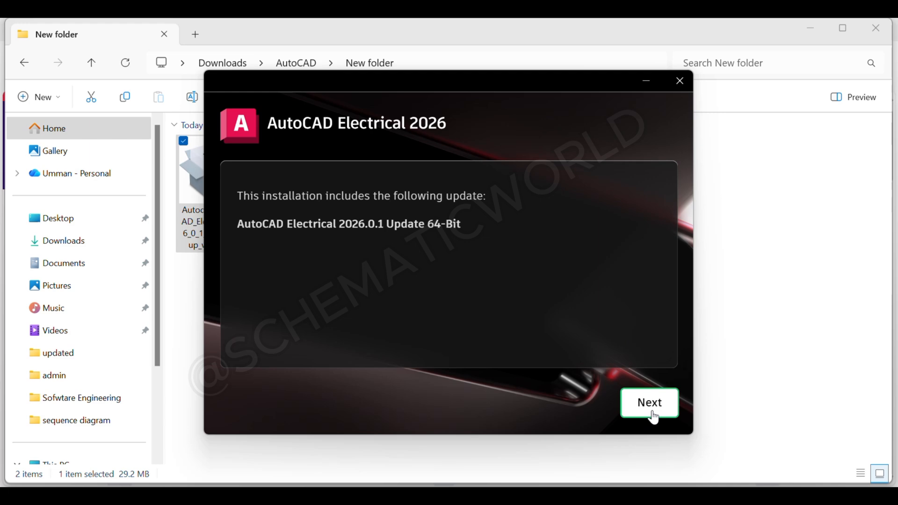
# Install AutoCAD Electrical 2026 to default locations, leaving Content Migration Utility unchecked.
pyautogui.click(649, 402)
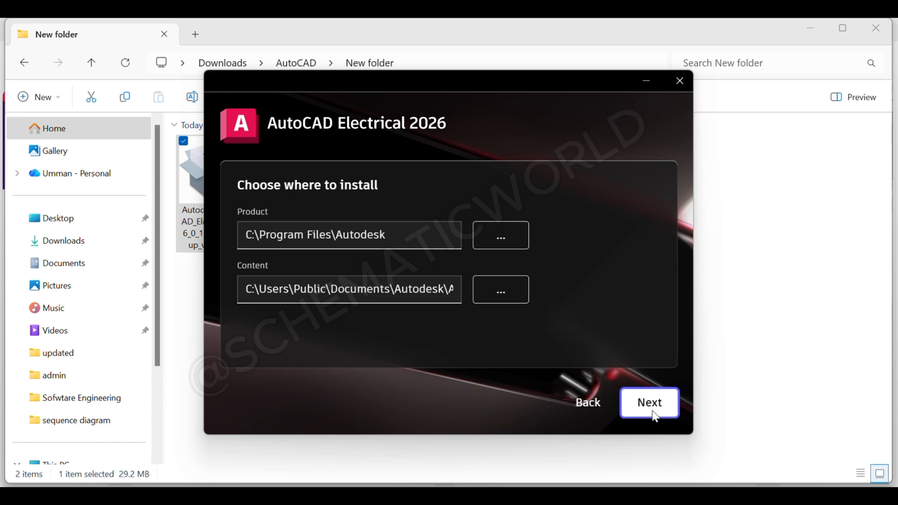
pyautogui.click(649, 403)
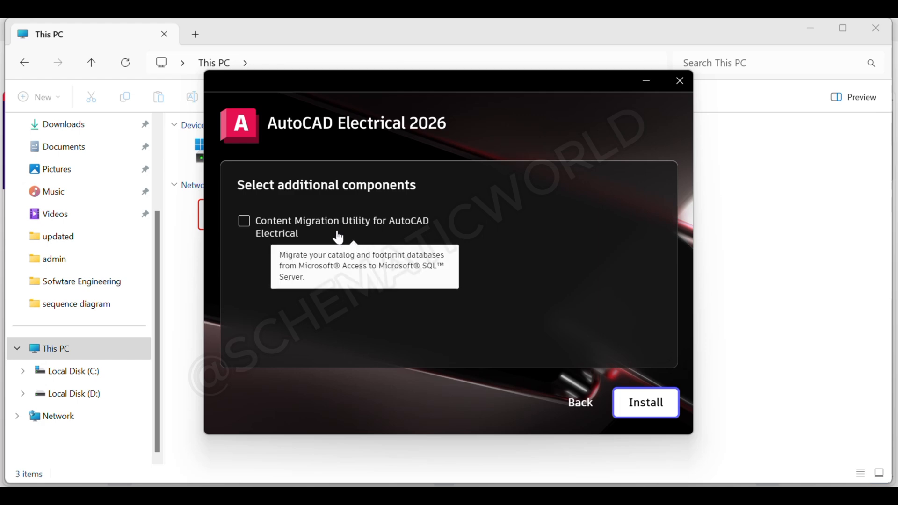
pyautogui.click(244, 220)
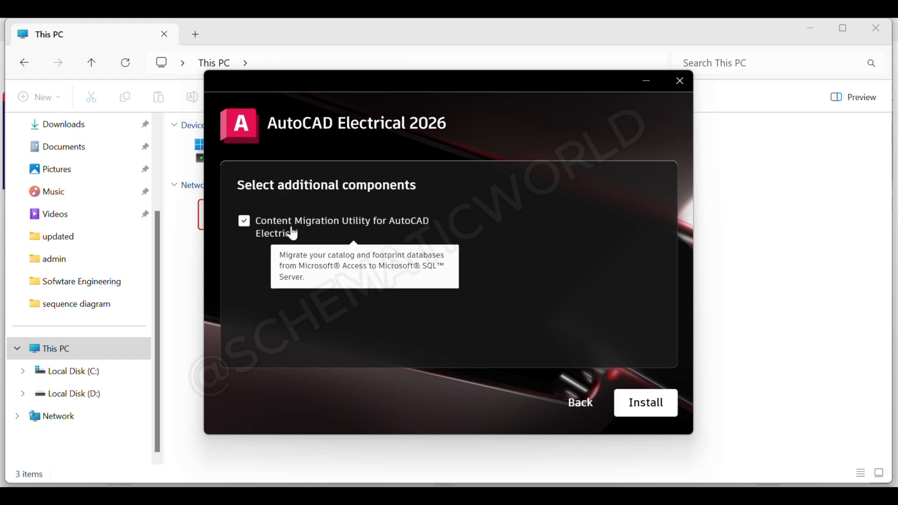
pyautogui.click(244, 220)
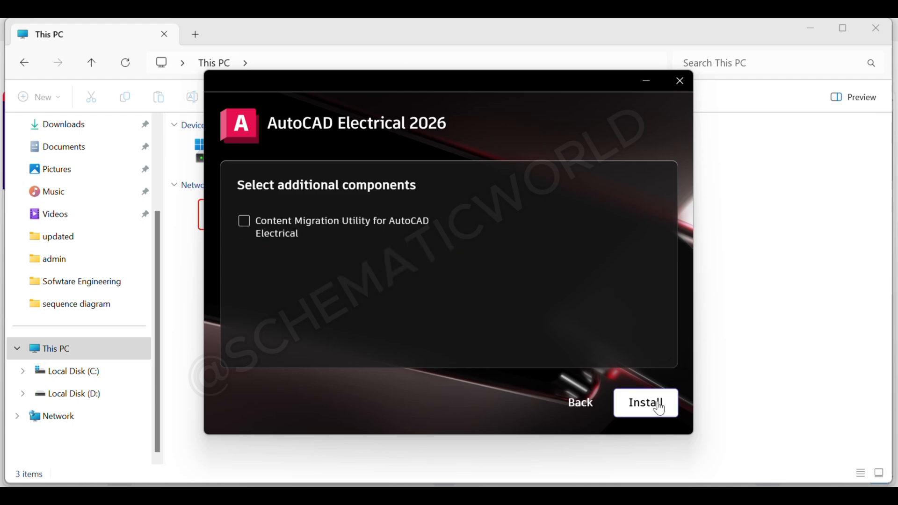
pyautogui.click(645, 403)
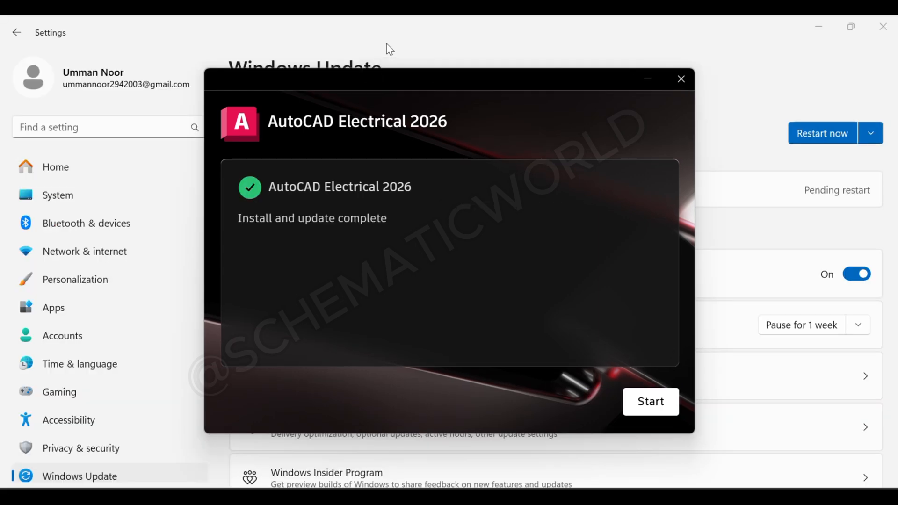
pyautogui.moveTo(487, 132)
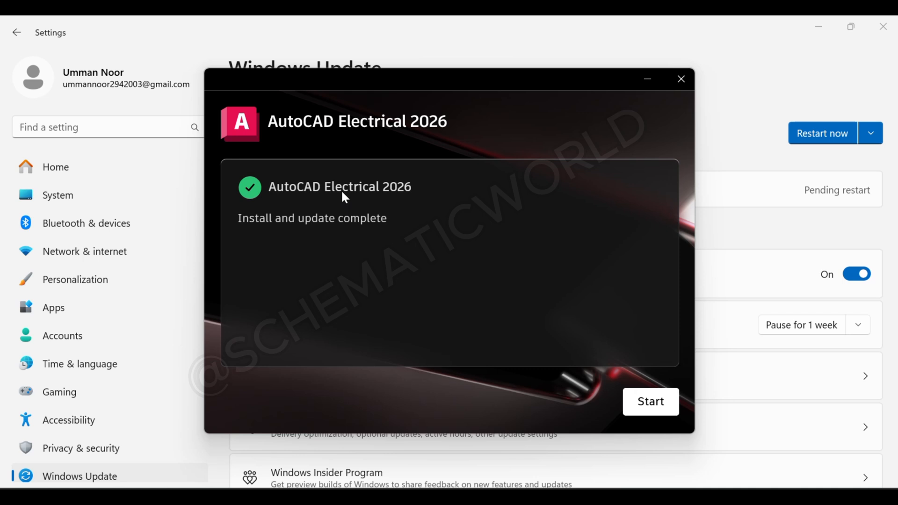
pyautogui.moveTo(650, 412)
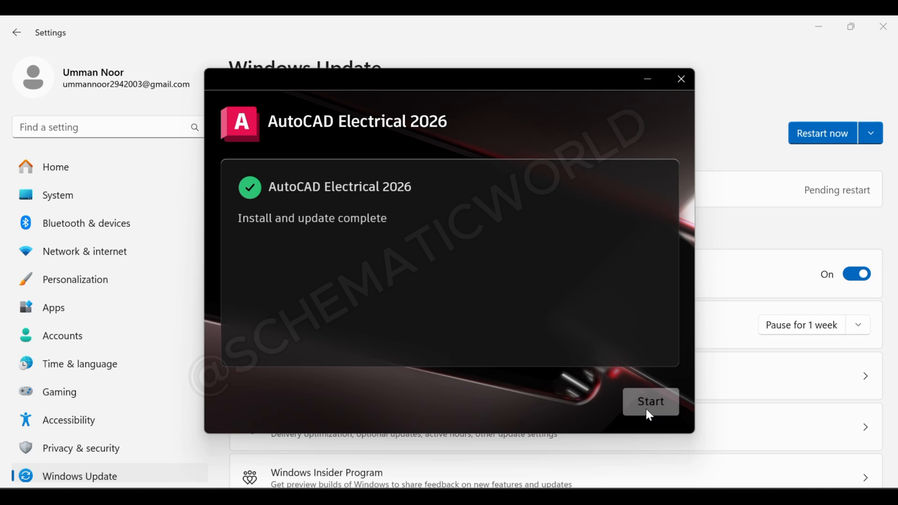
# Start AutoCAD Electrical 2026 once installation and update are complete.
pyautogui.click(650, 400)
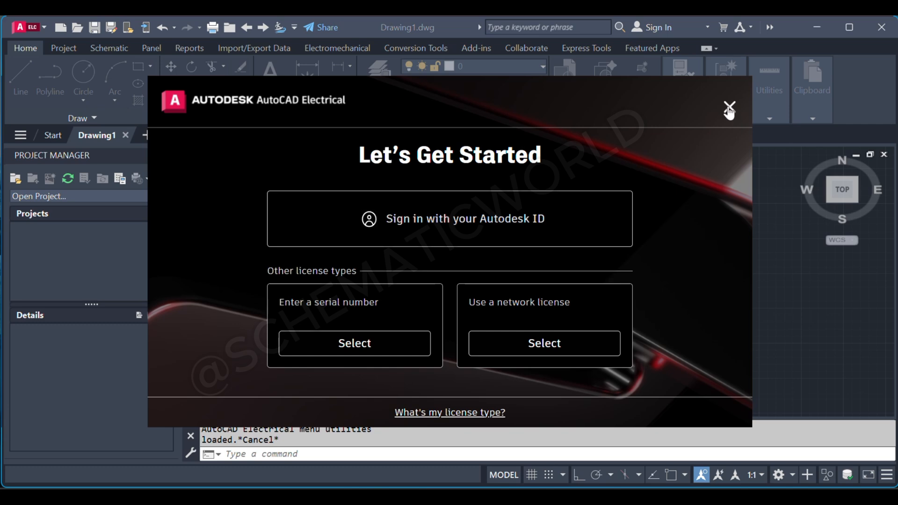
# Close the Let's Get Started licensing dialog so Drawing1 finishes loading.
pyautogui.click(729, 109)
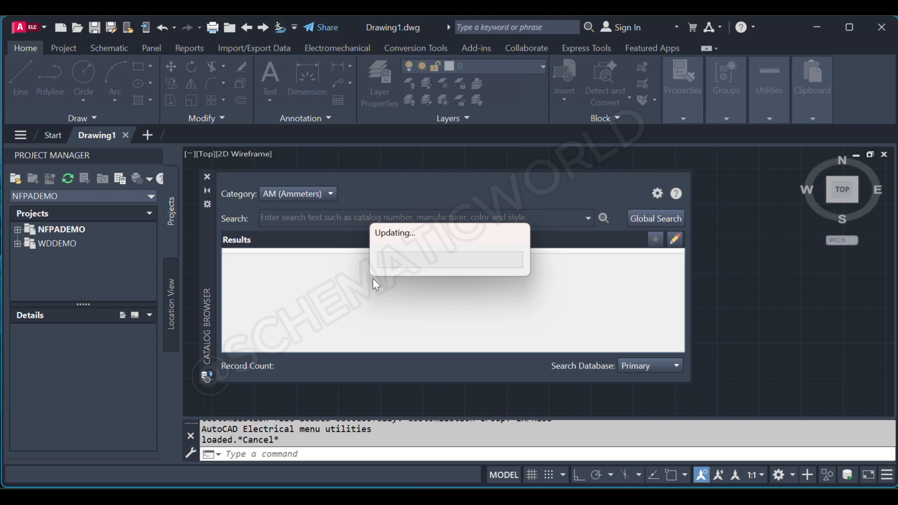
pyautogui.moveTo(495, 321)
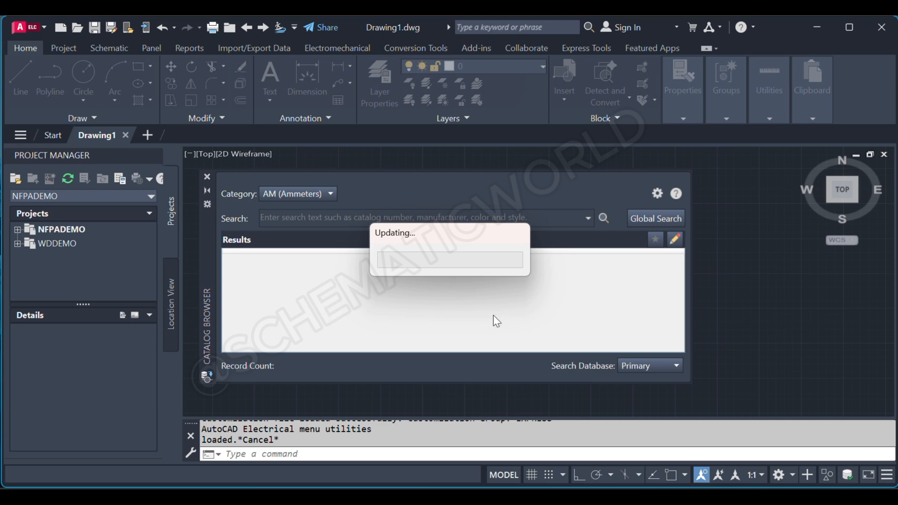